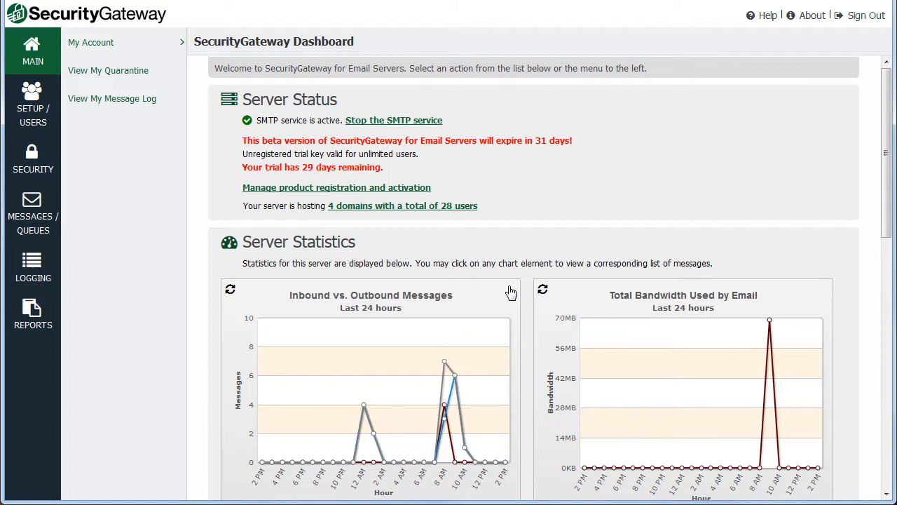
mouse_move(877, 164)
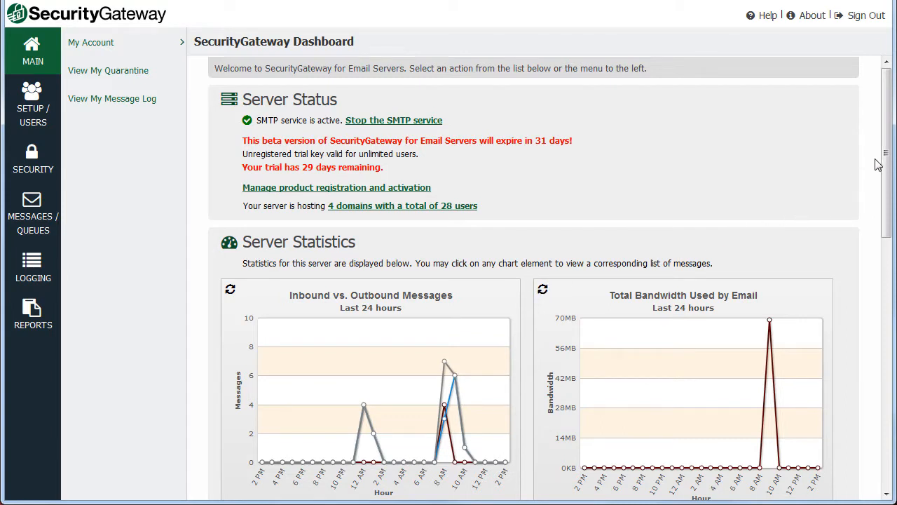
Review the Dashboard's Server Statistics charts and go to the SecurityGateway sign-in page.
scroll("down", 3)
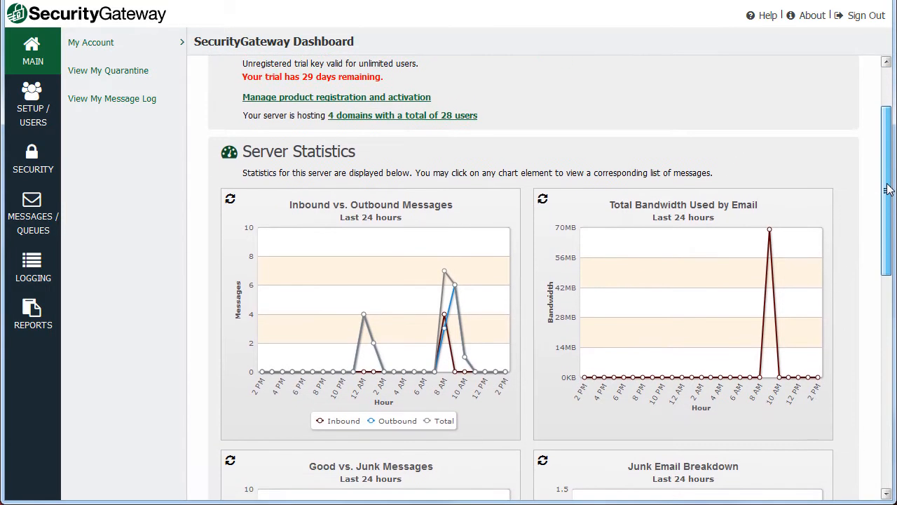
scroll("down", 3)
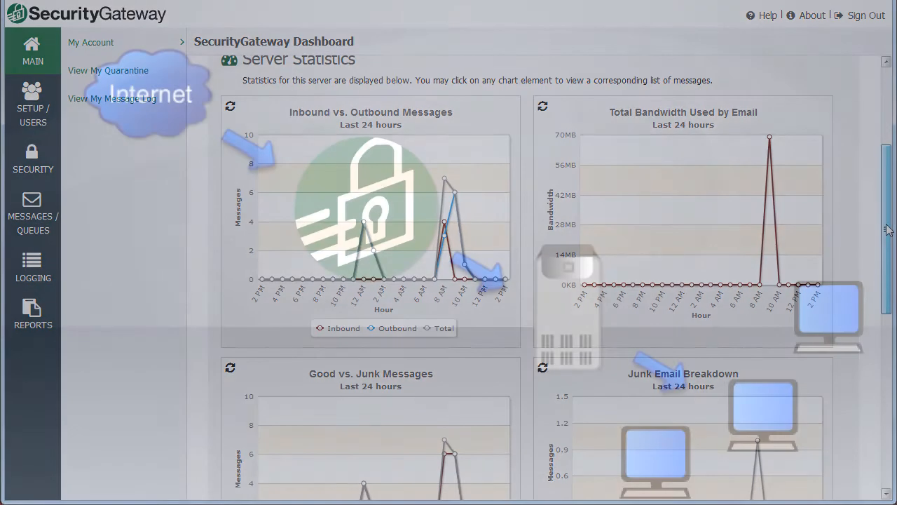
left_click(866, 14)
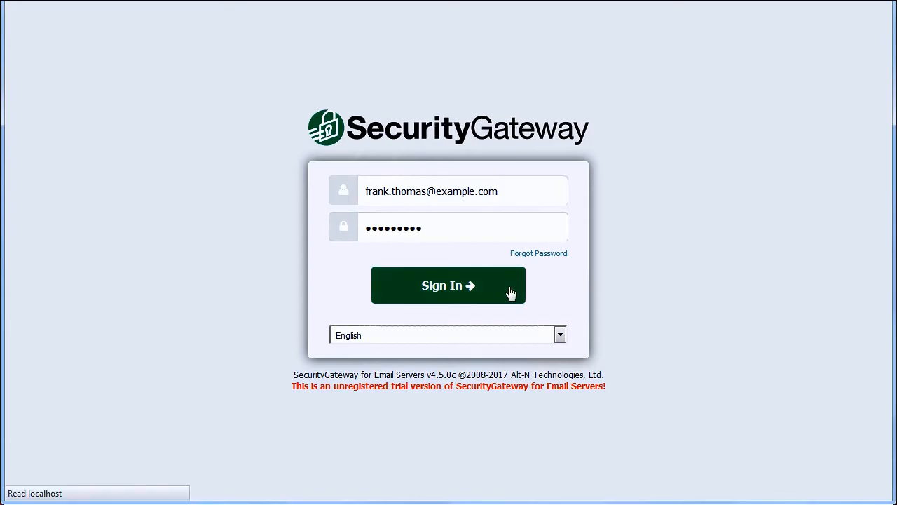
Sign in and review all dashboard charts down to top recipients and spam sources.
left_click(449, 286)
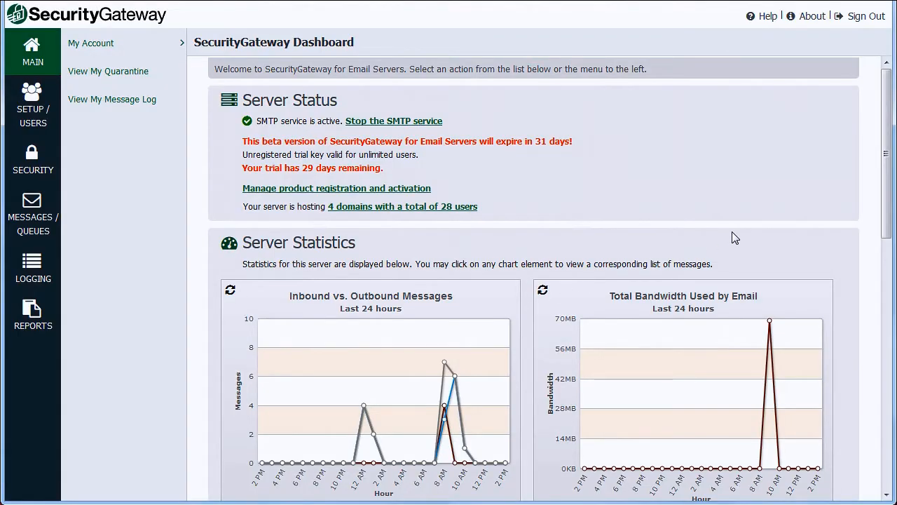
scroll("down", 3)
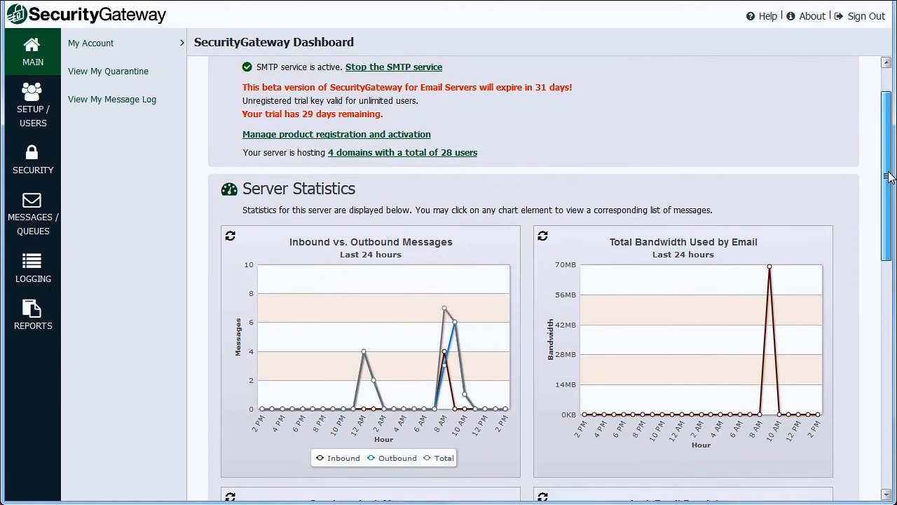
scroll("down", 3)
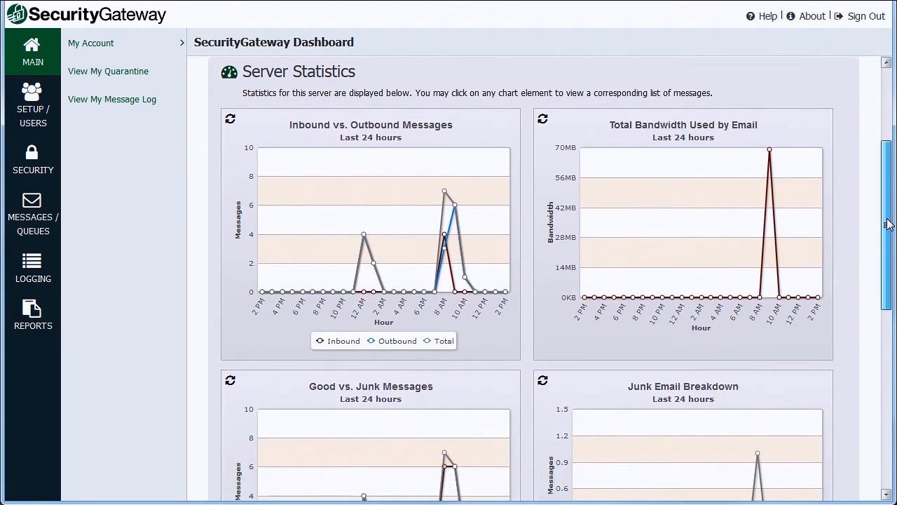
scroll("down", 3)
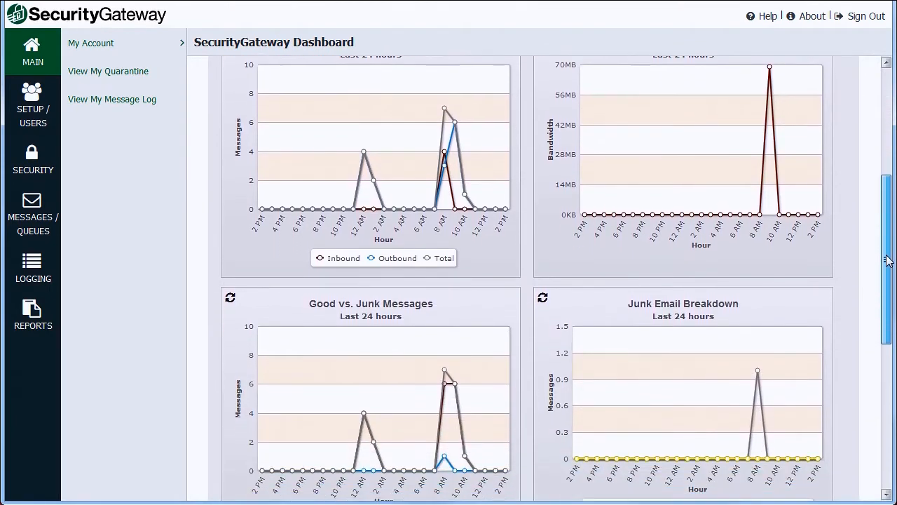
scroll("down", 3)
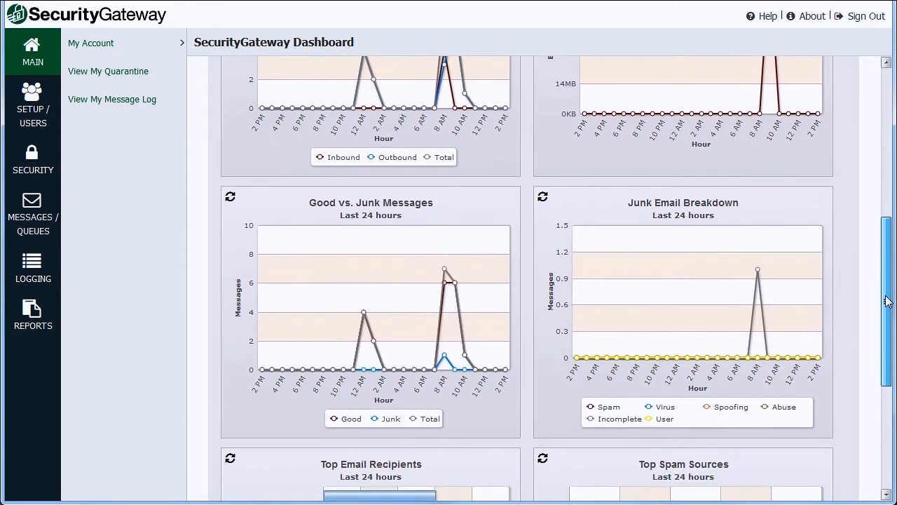
scroll("down", 3)
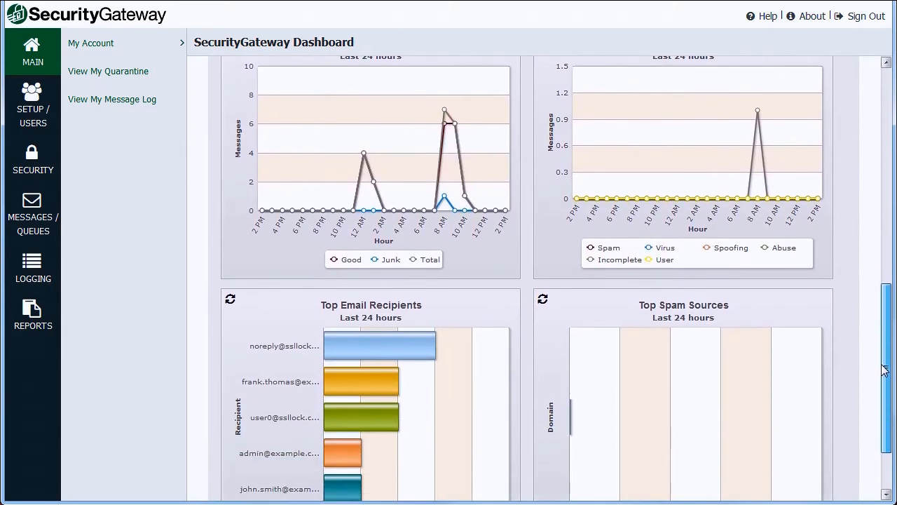
scroll("down", 3)
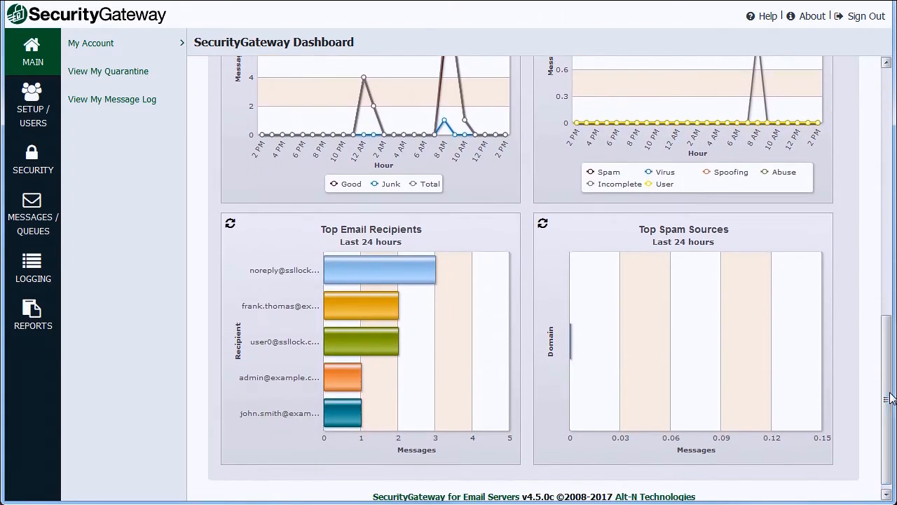
mouse_move(418, 272)
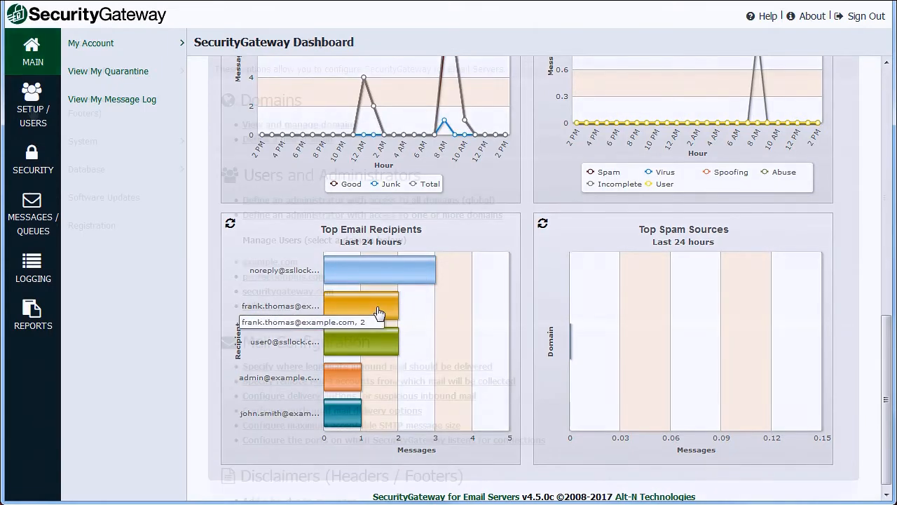
Enable Automatic Domain Creation under Setup/Users > Accounts.
left_click(32, 101)
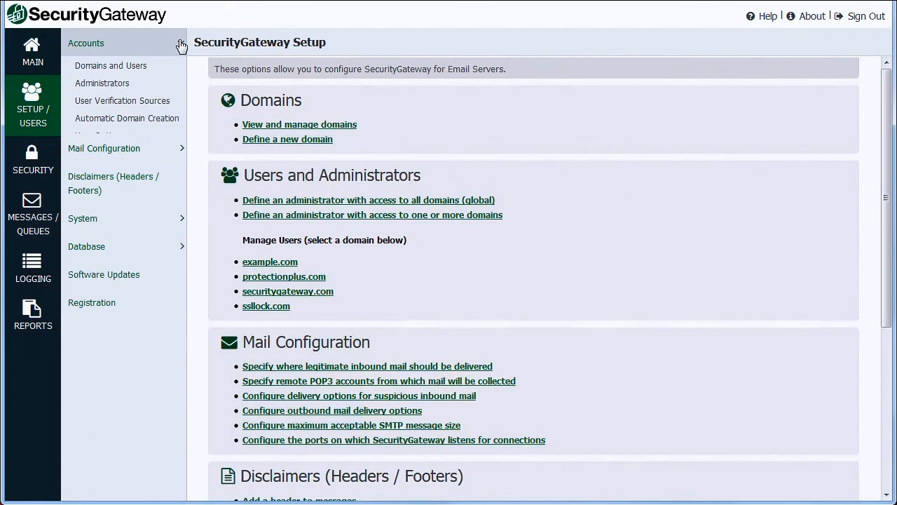
left_click(127, 118)
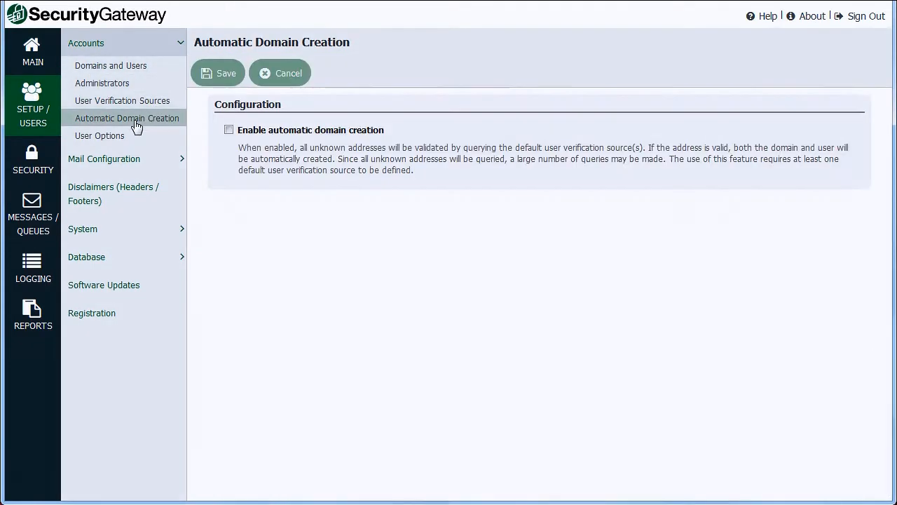
left_click(228, 129)
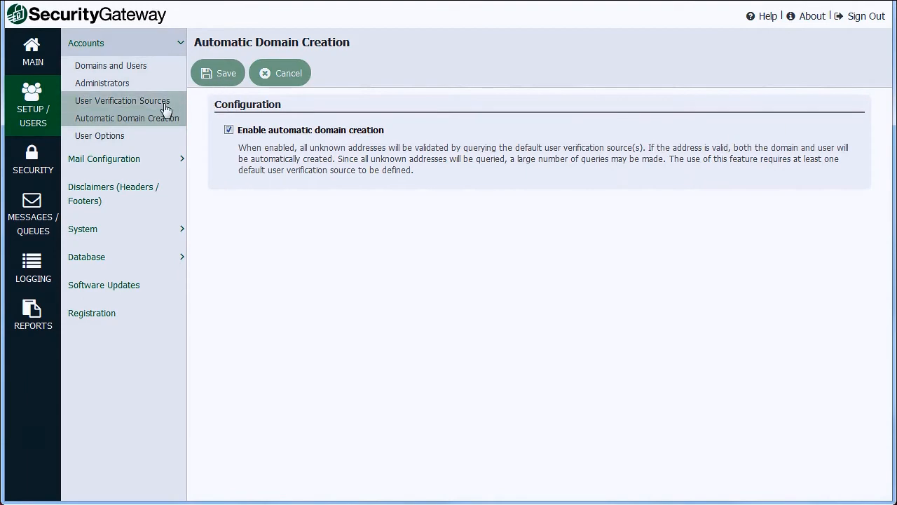
Start a new user verification source and list its available types (MDaemon, Active Directory, LDAP).
left_click(122, 101)
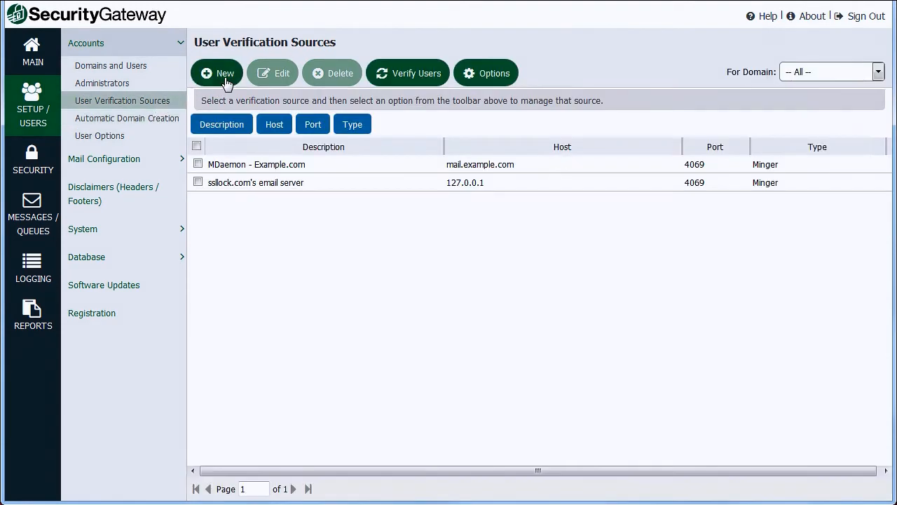
left_click(217, 73)
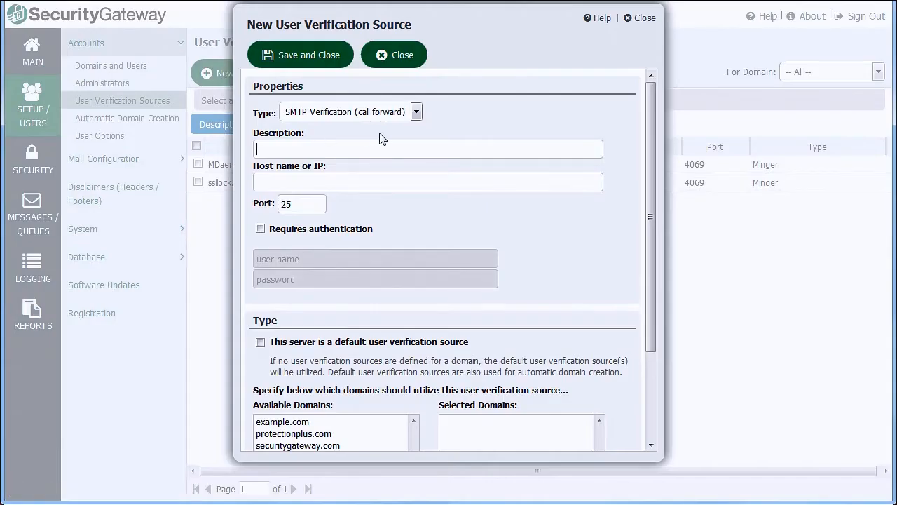
left_click(416, 112)
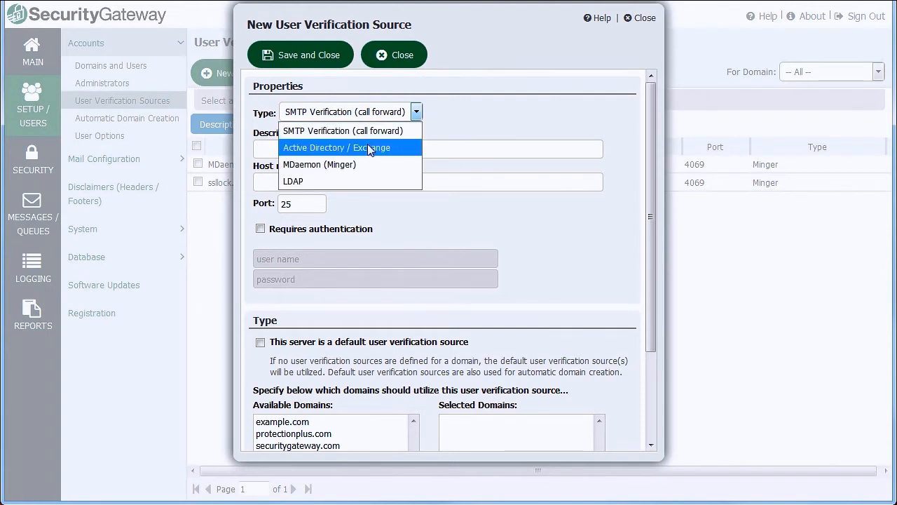
mouse_move(339, 164)
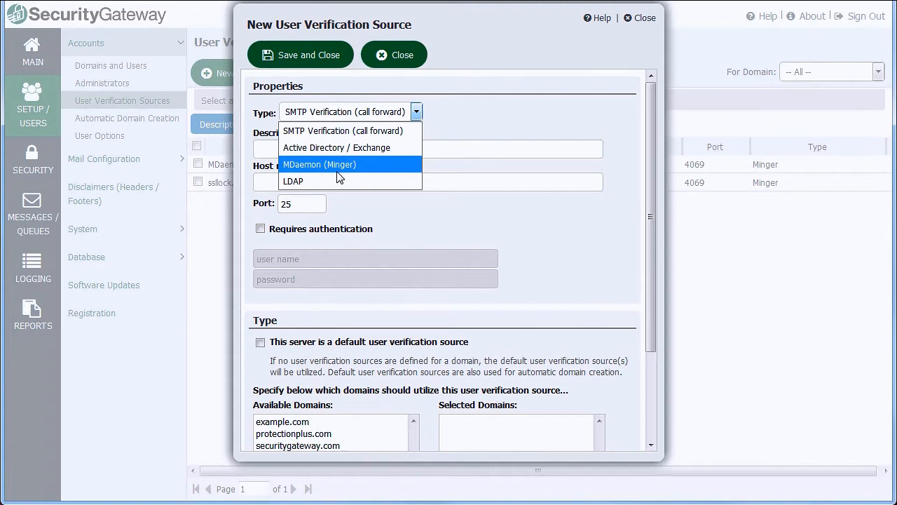
mouse_move(339, 175)
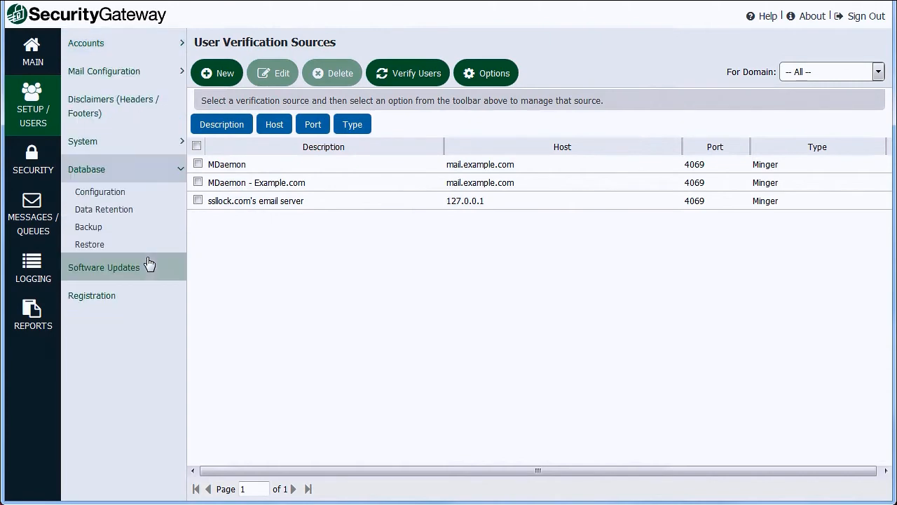
mouse_move(88, 227)
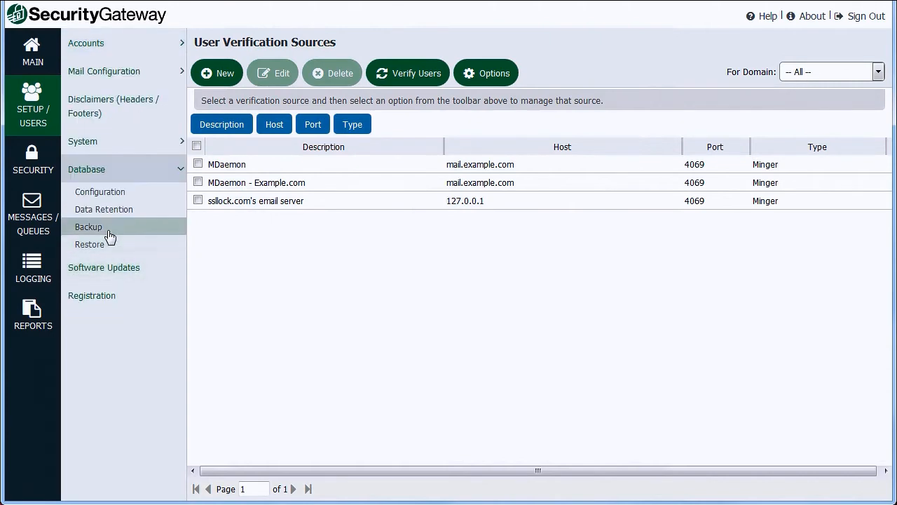
Schedule automatic backup of the entire database at hour 02 and return to the main dashboard.
left_click(88, 227)
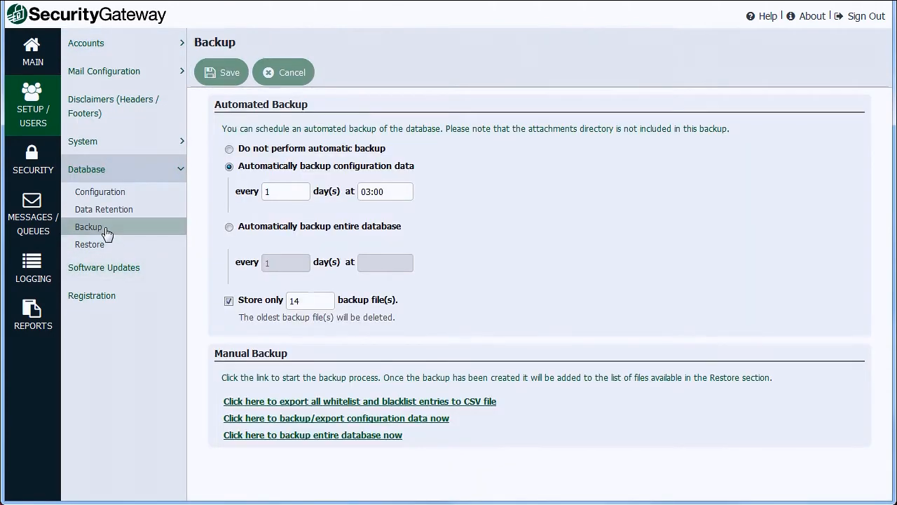
left_click(230, 227)
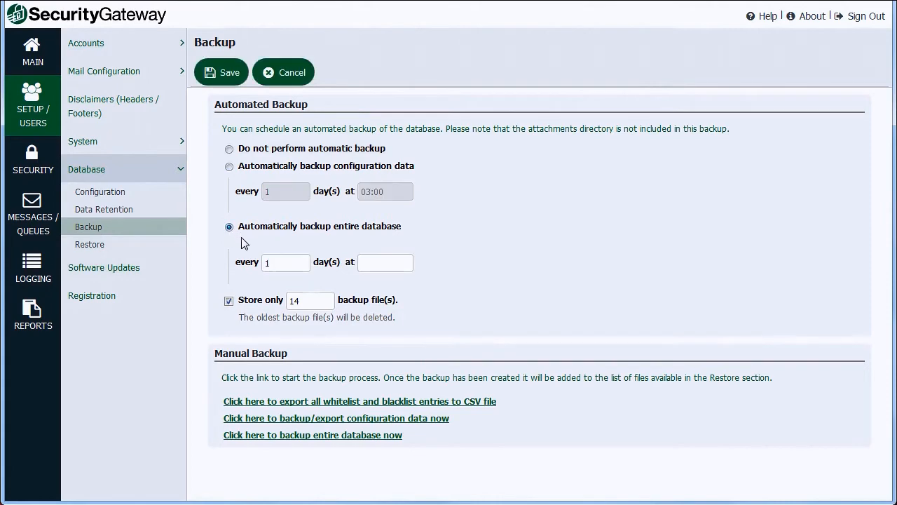
type("02")
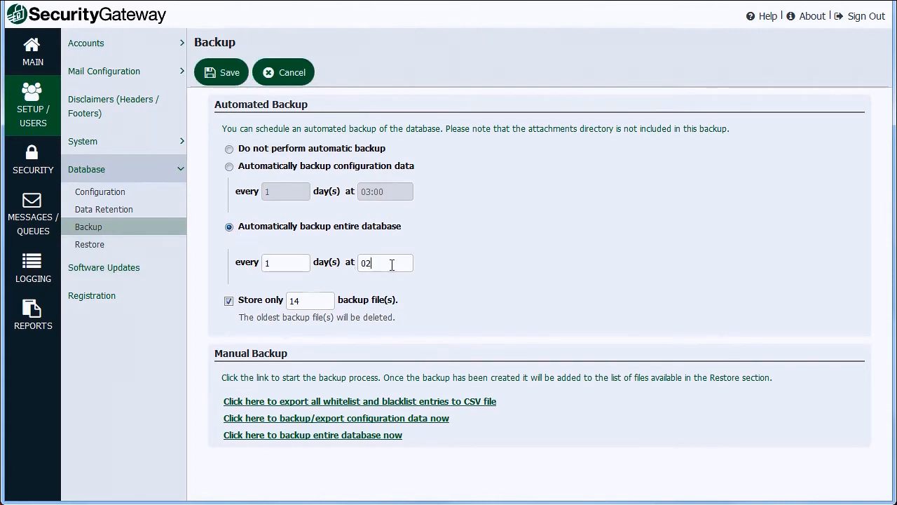
left_click(32, 50)
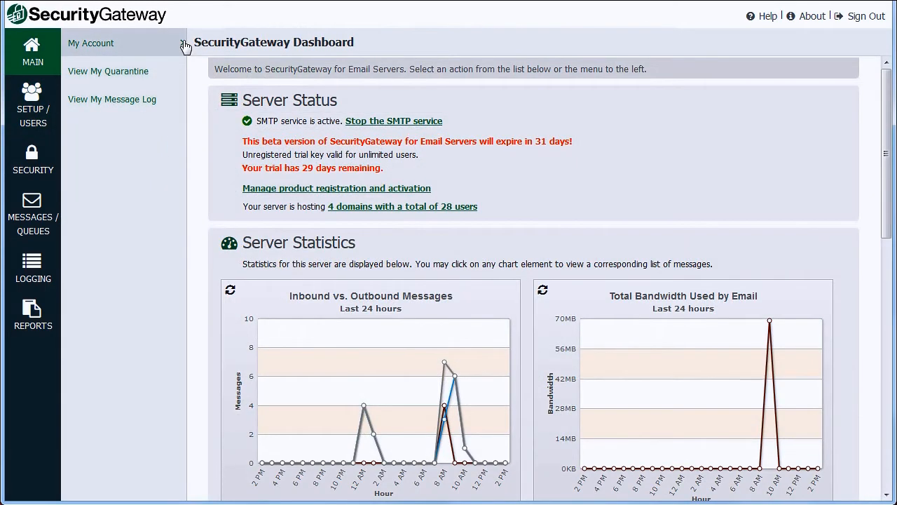
Review My Account's settings, whitelist and empty blacklist.
left_click(90, 42)
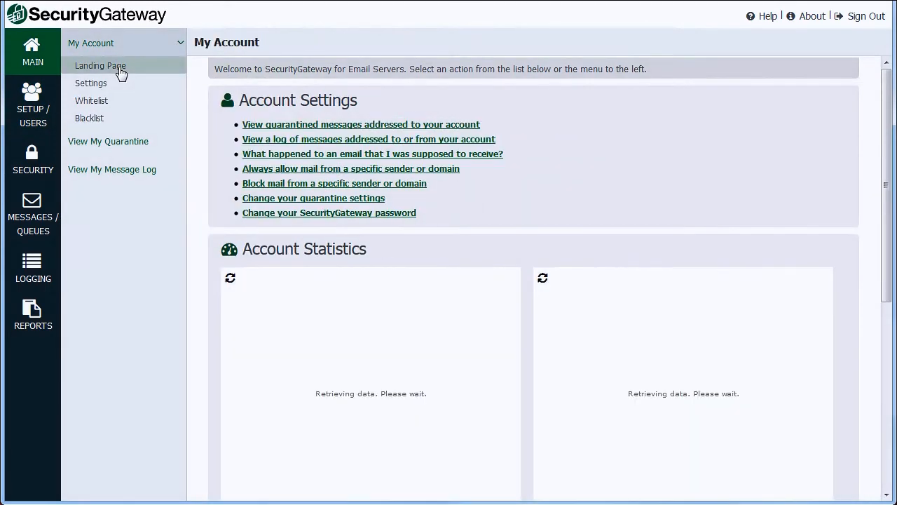
left_click(90, 82)
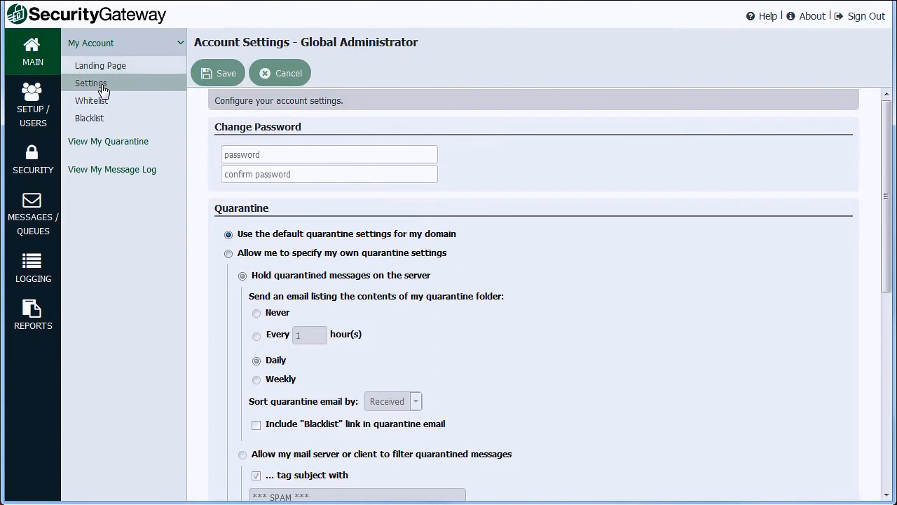
left_click(90, 101)
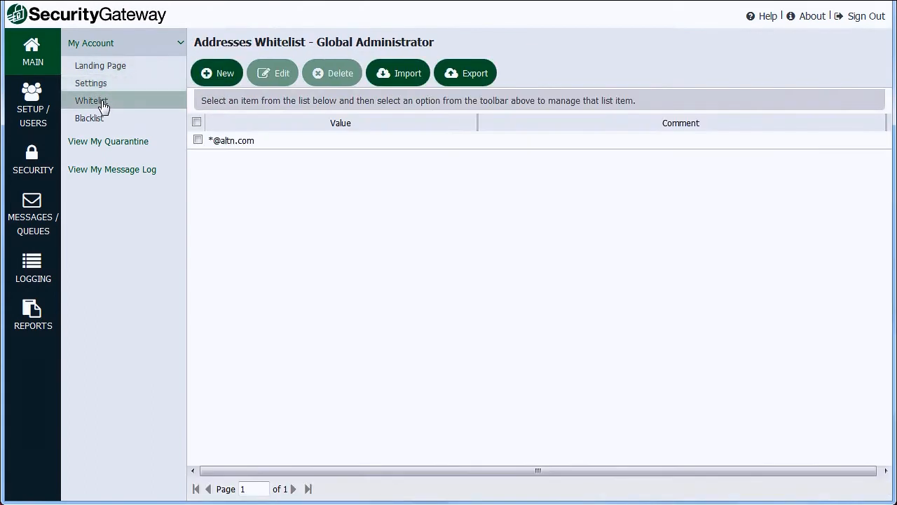
left_click(90, 118)
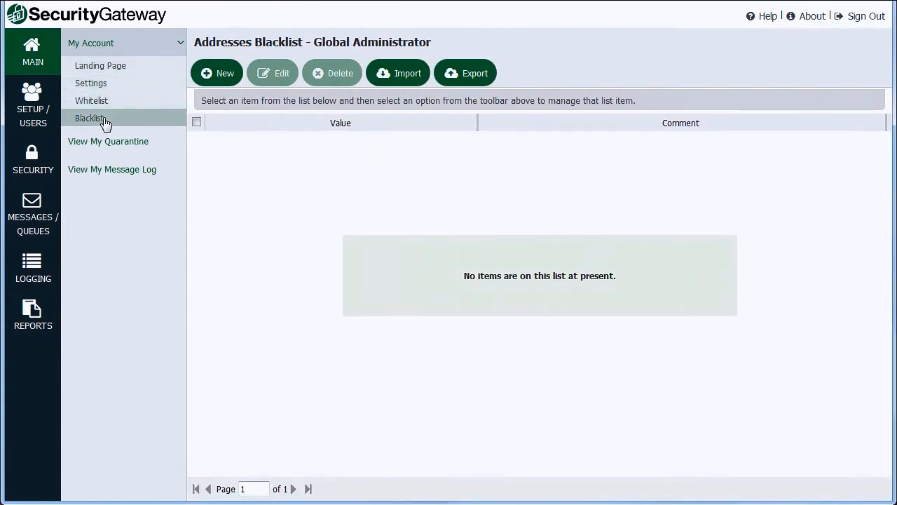
View the personal message log and the personal quarantine.
left_click(112, 168)
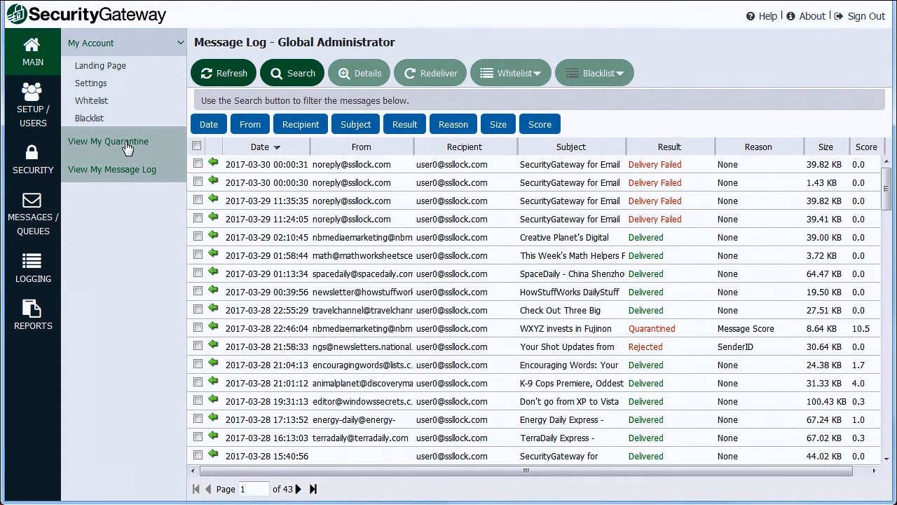
left_click(108, 140)
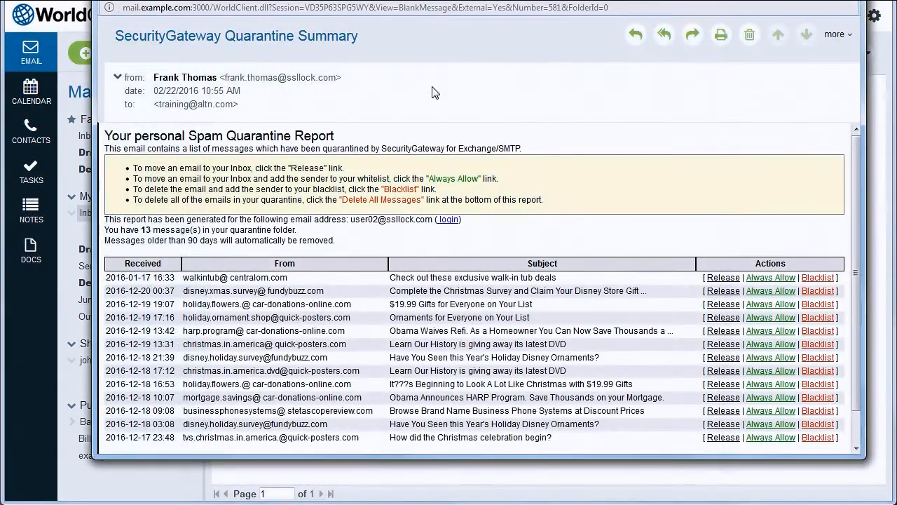
mouse_move(619, 235)
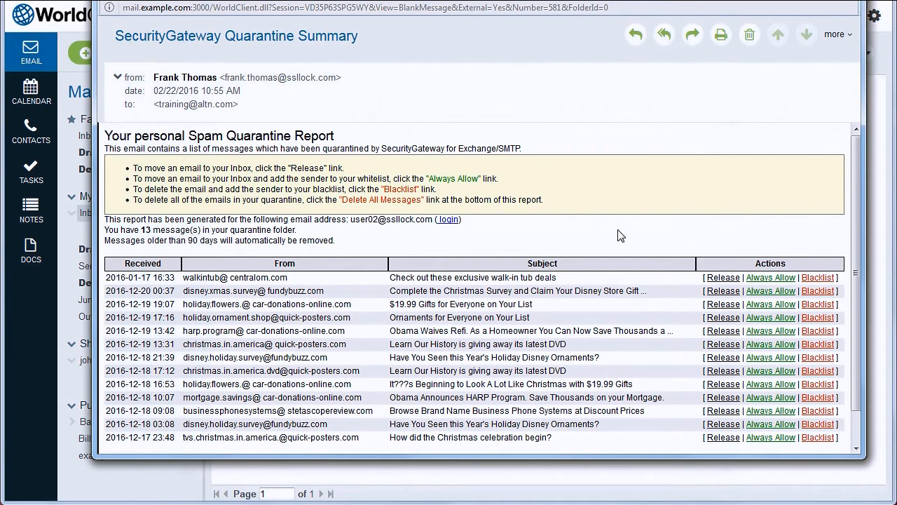
mouse_move(723, 277)
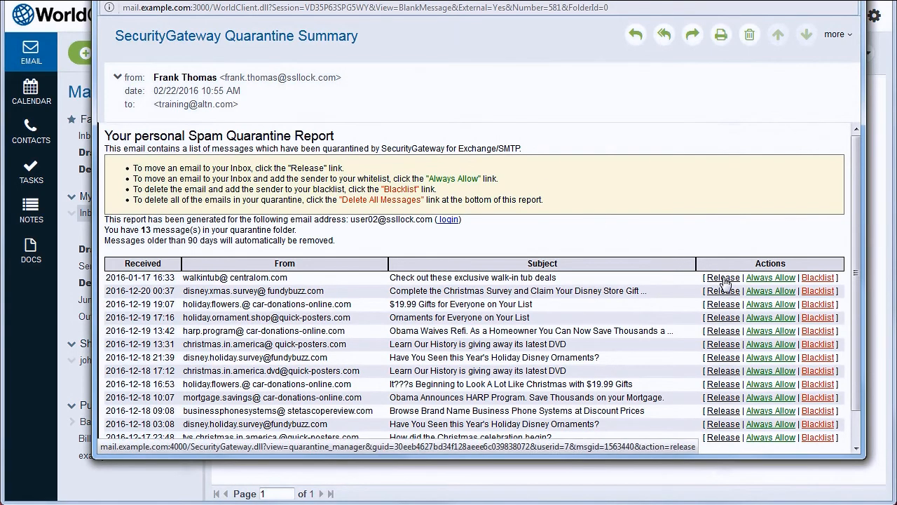
mouse_move(818, 291)
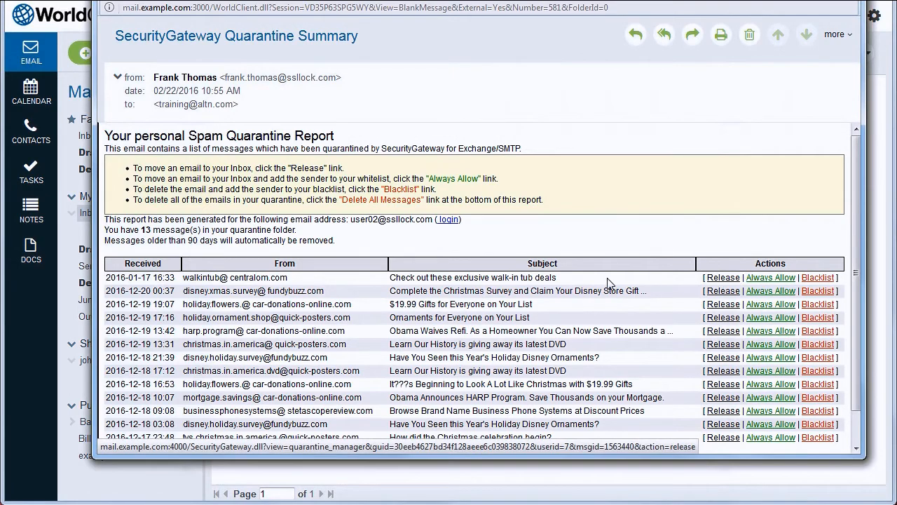
Follow the quarantine summary email's login link to the SecurityGateway sign-in page.
left_click(449, 218)
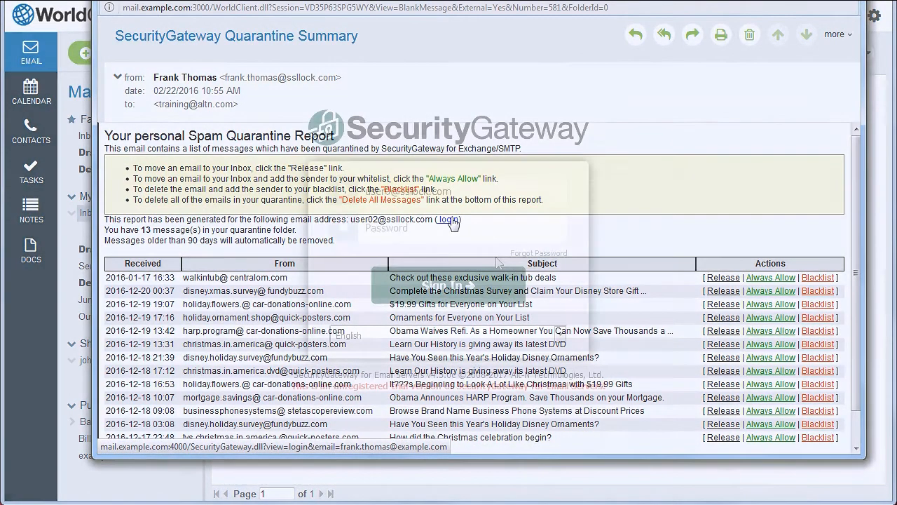
left_click(448, 218)
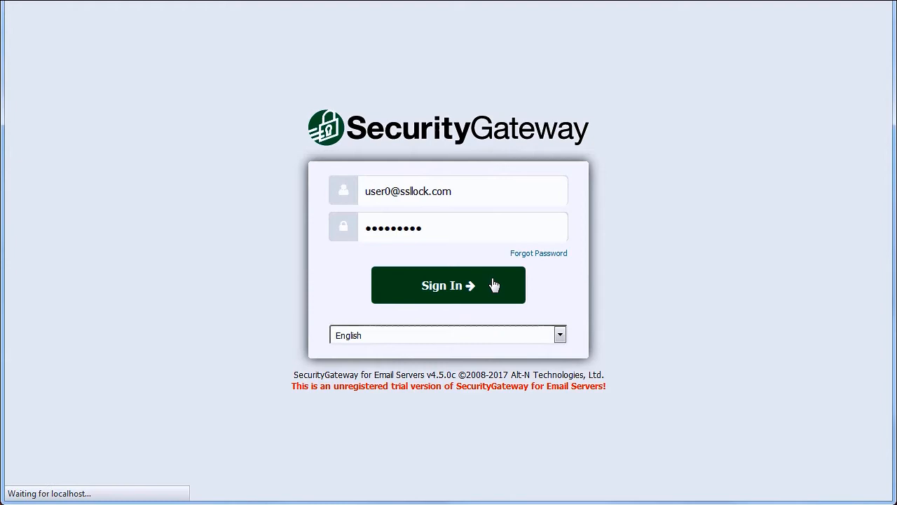
Sign in, inspect a quarantined message's transcript, then show the Security protections overview.
left_click(449, 284)
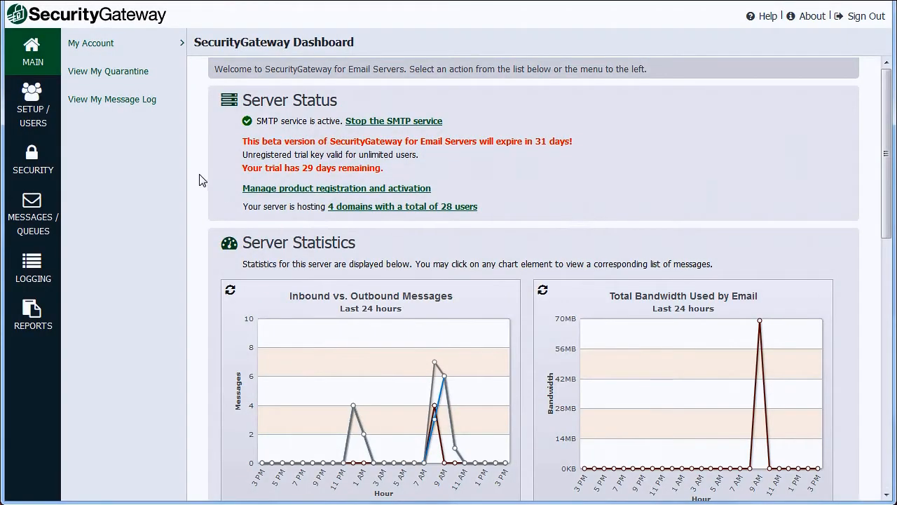
left_click(112, 98)
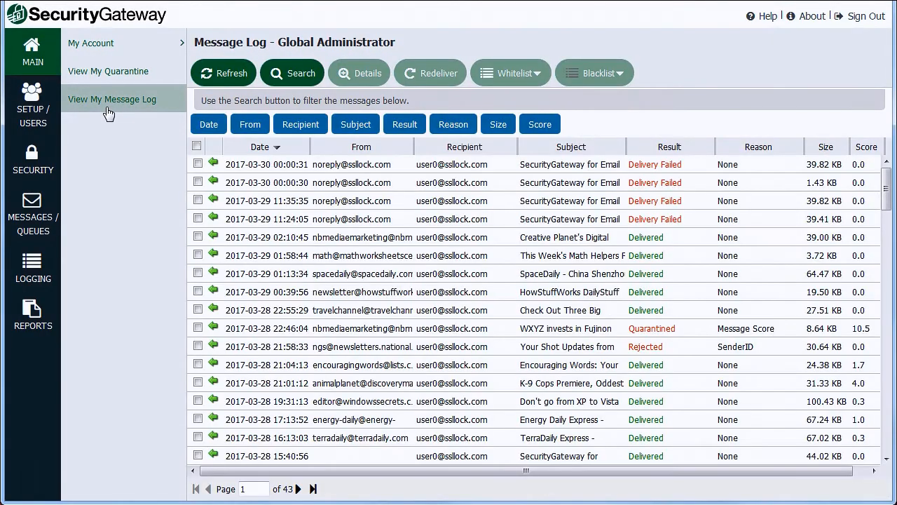
left_click(107, 70)
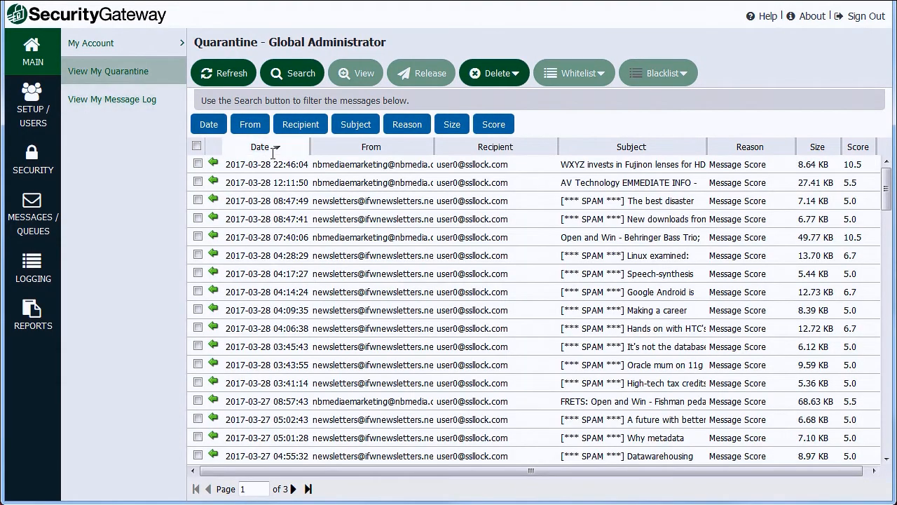
left_click(196, 182)
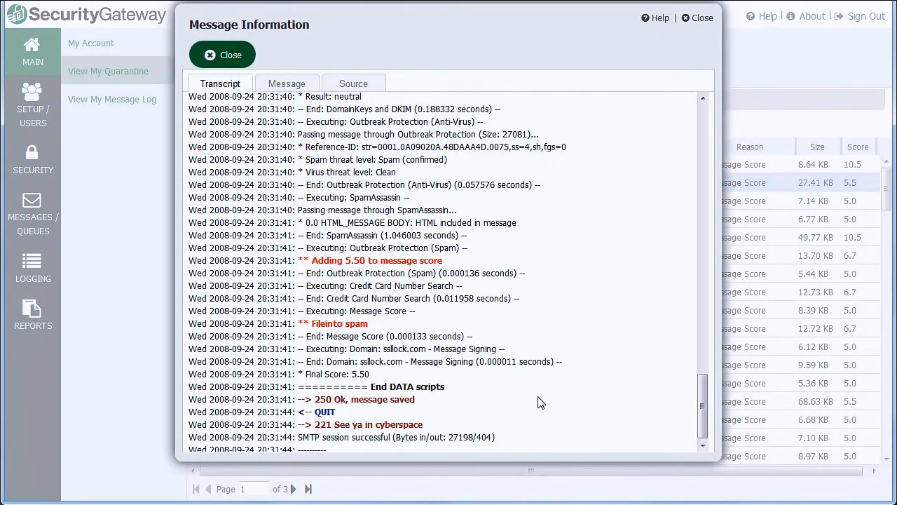
mouse_move(358, 328)
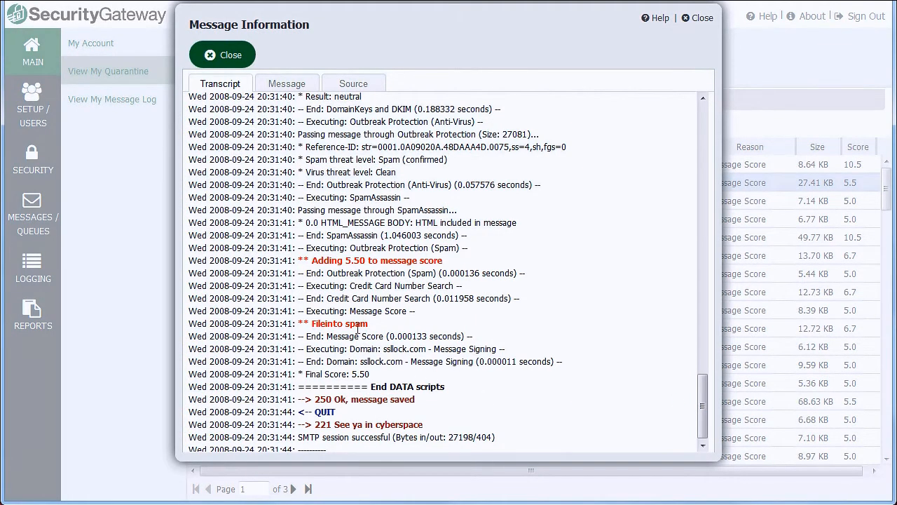
left_click(222, 54)
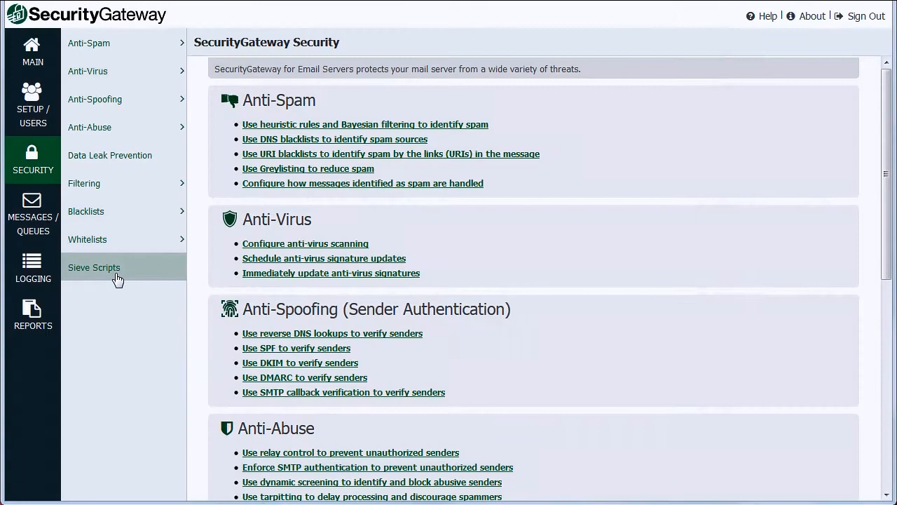
In Sieve Scripts, move Anti-Virus above URI Blacklists and SpamAssassin above Outbreak Protection.
left_click(94, 266)
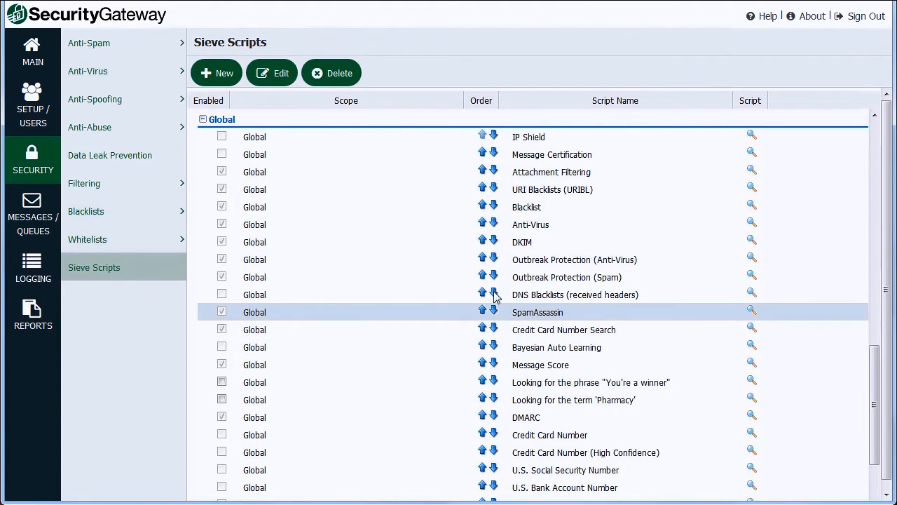
mouse_move(484, 224)
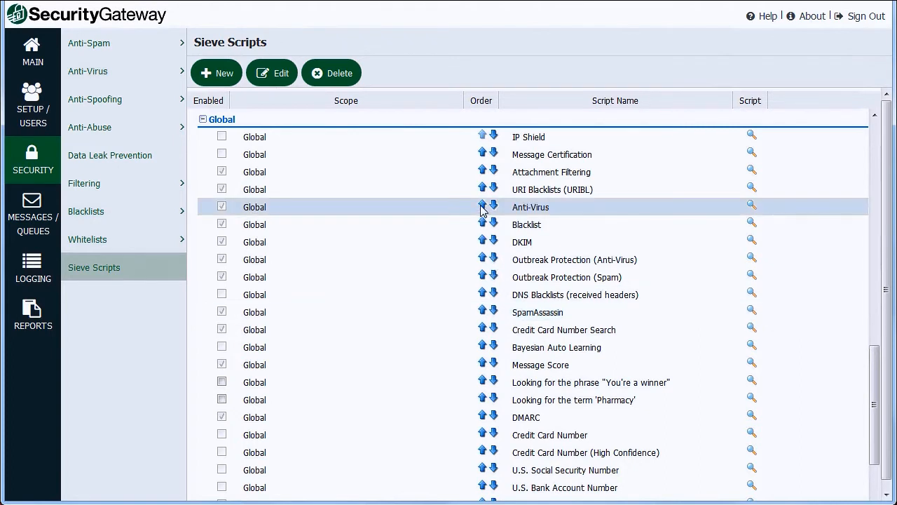
left_click(482, 208)
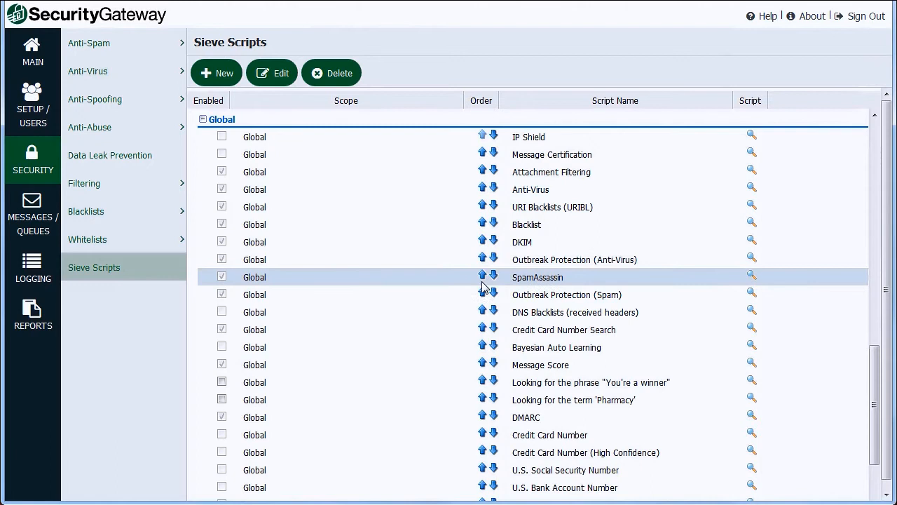
left_click(482, 278)
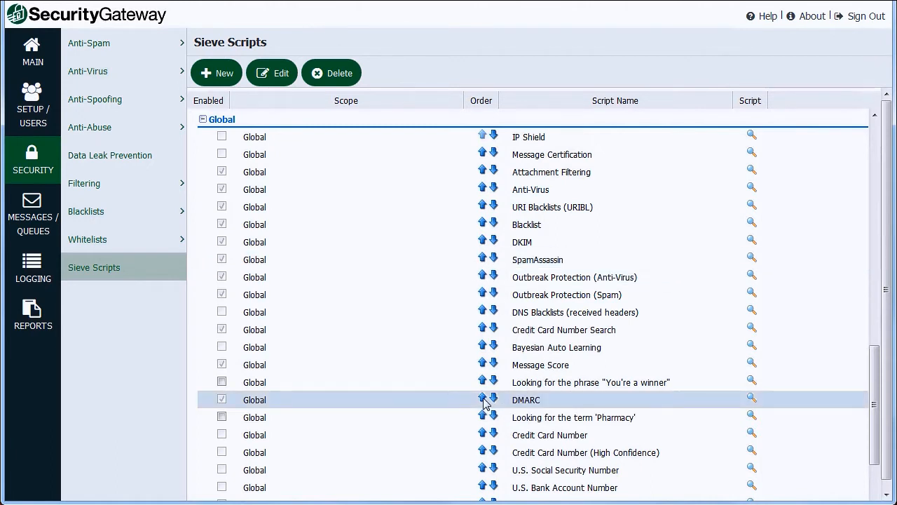
Move DMARC up three places, above Message Score and Bayesian Auto Learning.
left_click(482, 399)
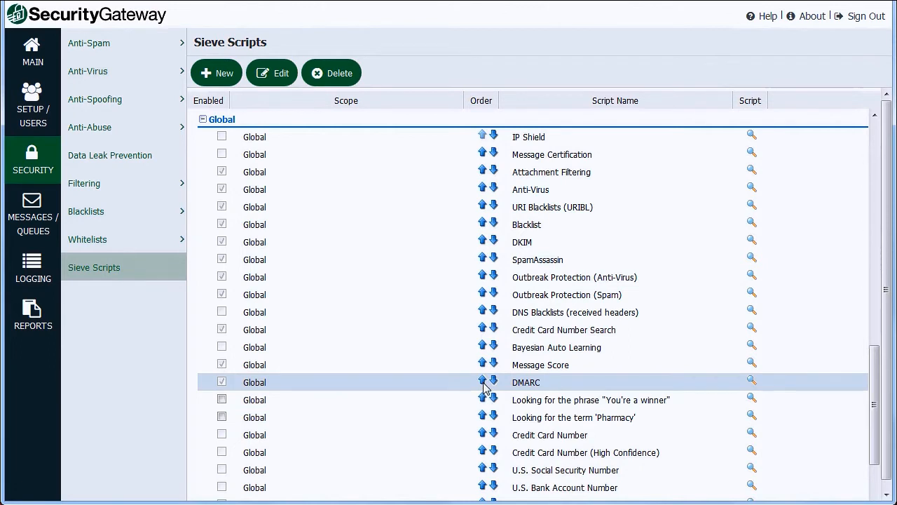
left_click(482, 381)
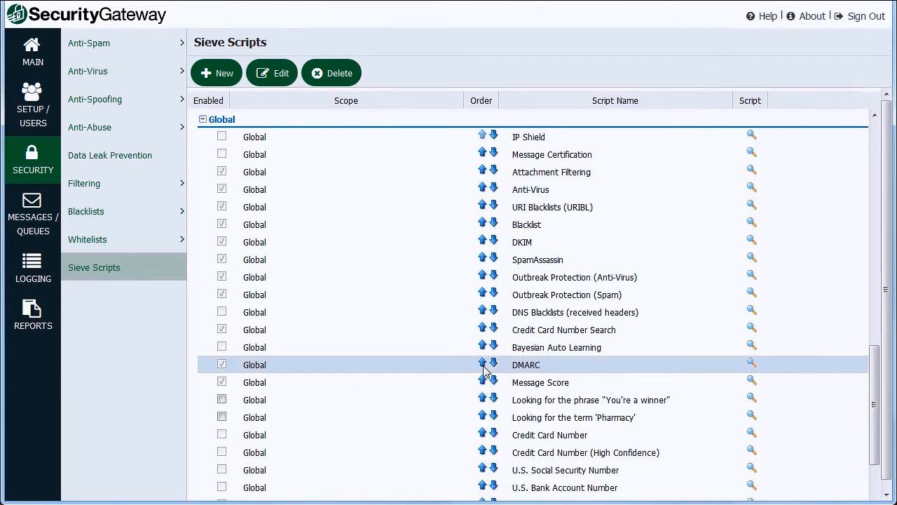
left_click(482, 364)
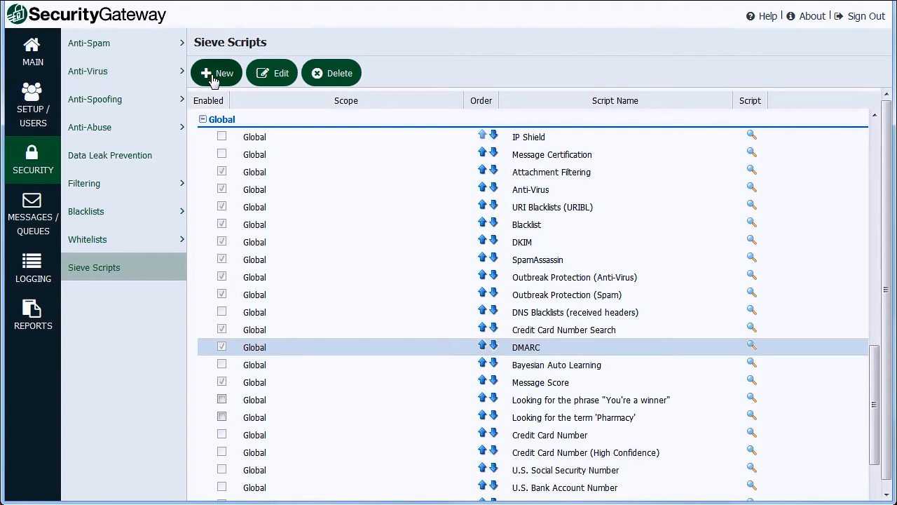
Start a new sieve script, review its mail event and scope choices, and return unsaved to the list.
left_click(216, 73)
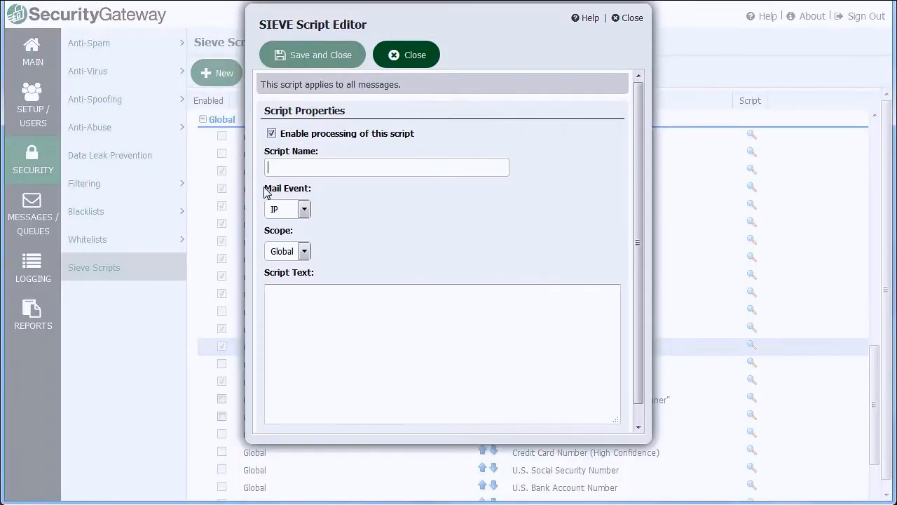
left_click(304, 209)
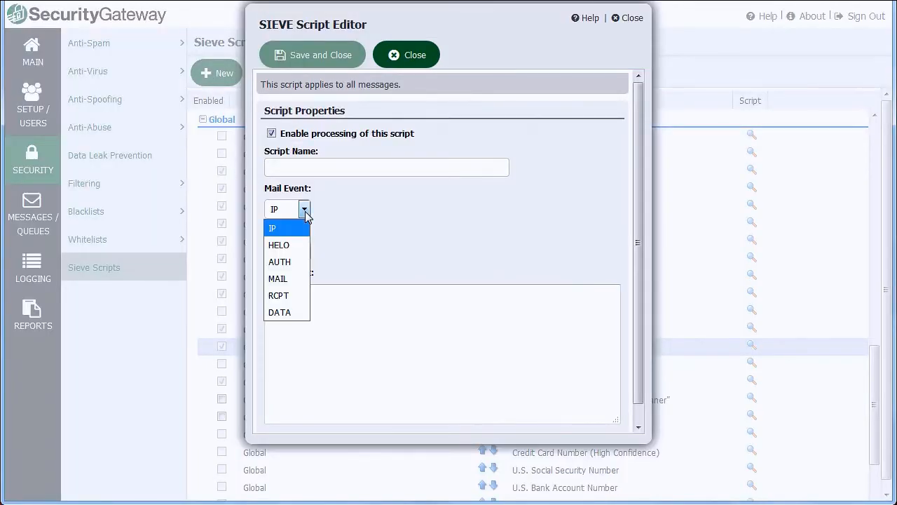
left_click(272, 227)
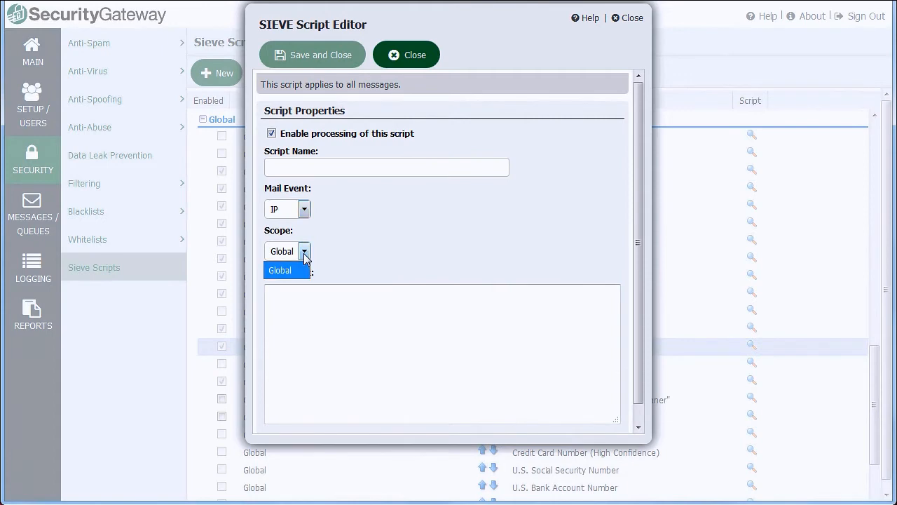
left_click(281, 269)
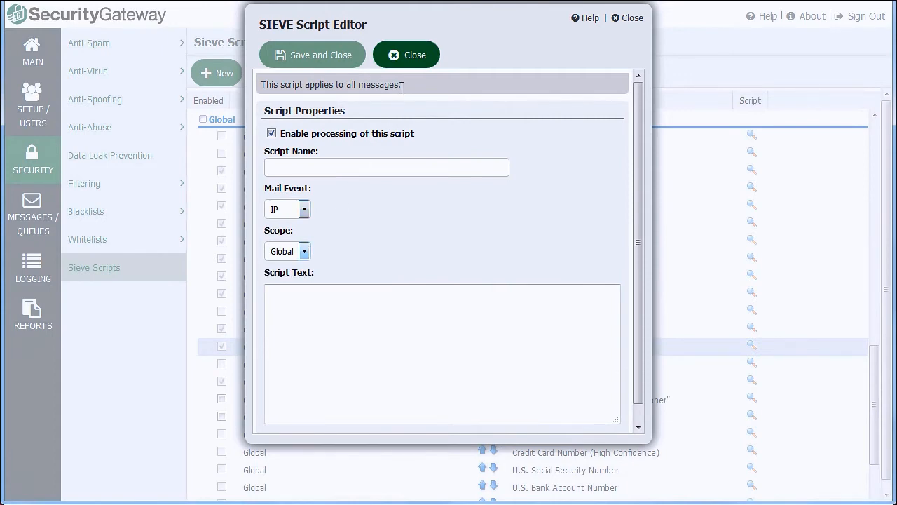
left_click(406, 54)
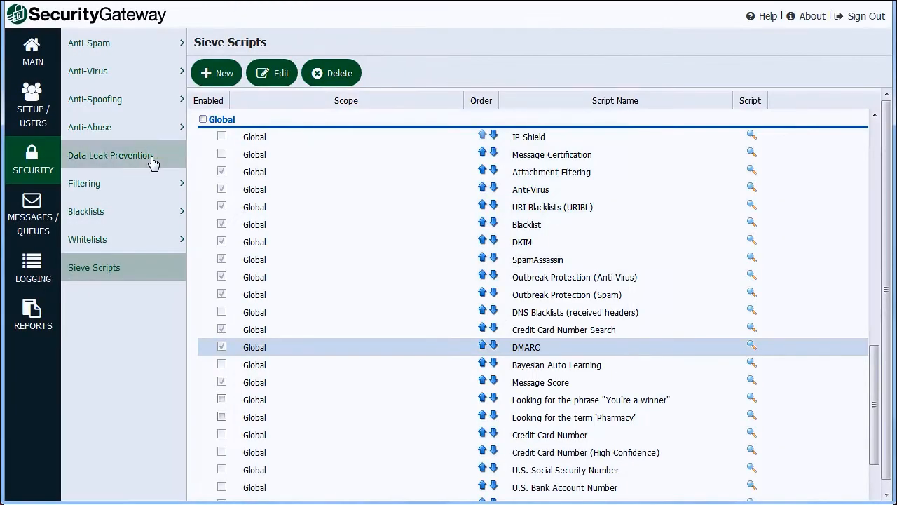
Enable the Credit Card Number and U.S. account/SSN data leak prevention rules.
left_click(109, 154)
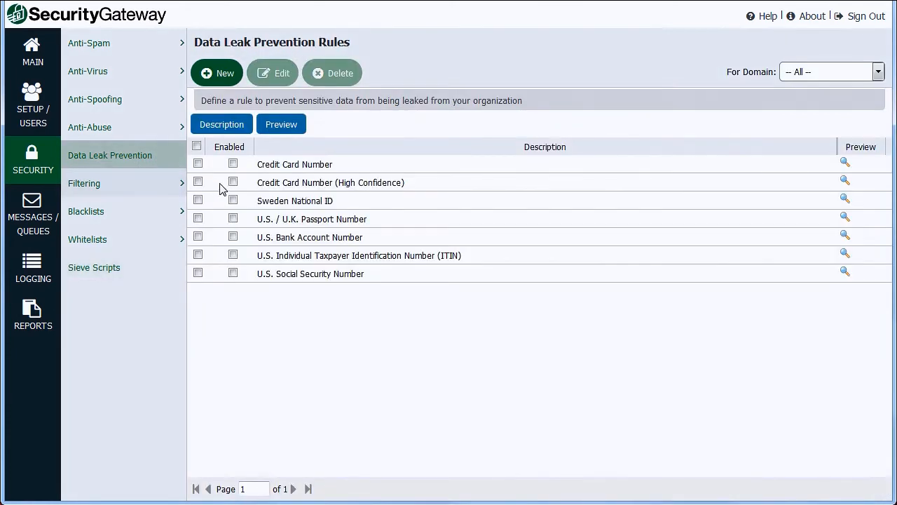
left_click(233, 162)
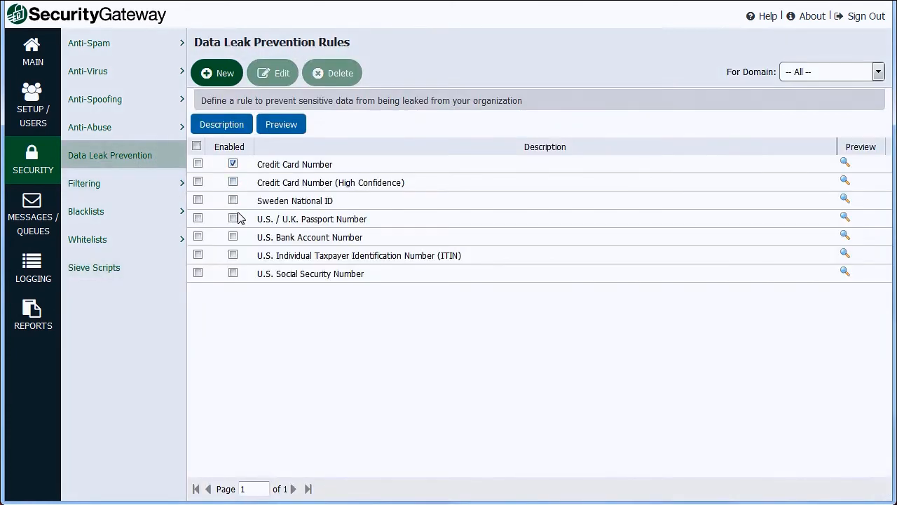
left_click(233, 237)
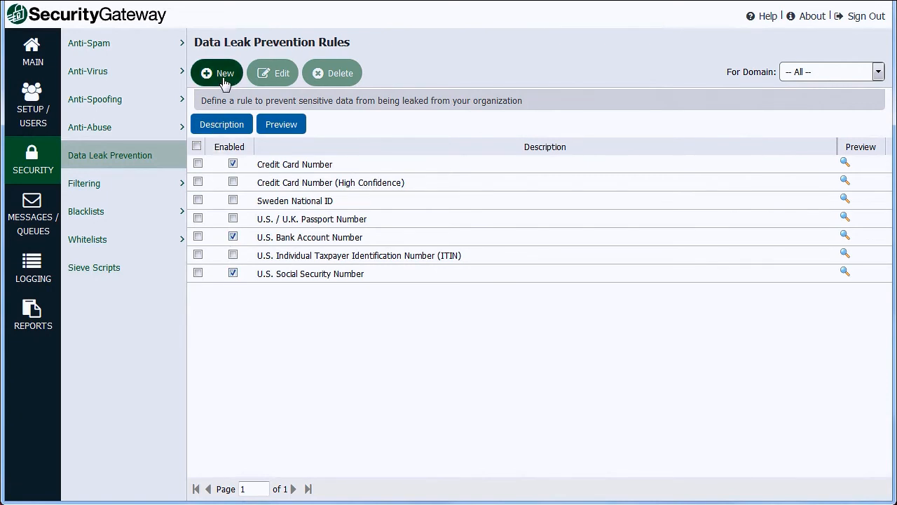
Start a new rule named 'My Custom Rule' and close it without saving.
left_click(216, 73)
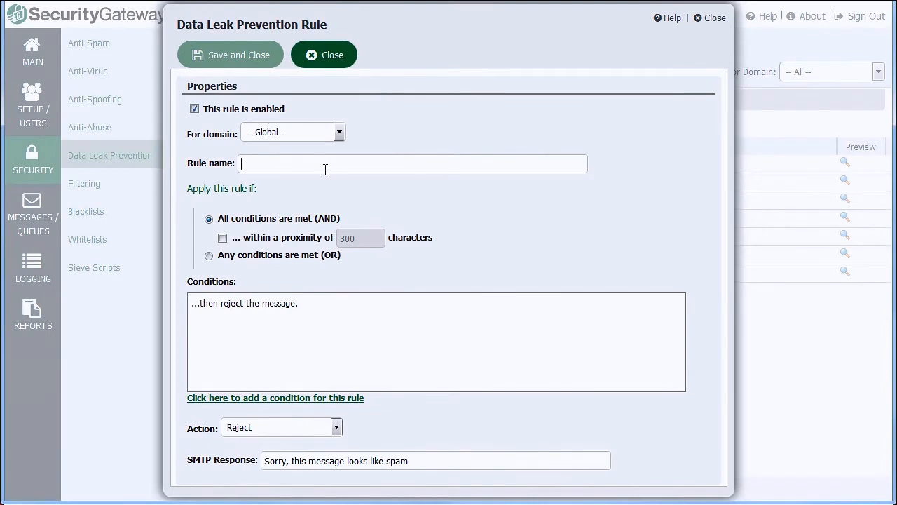
type("My Custom Rule")
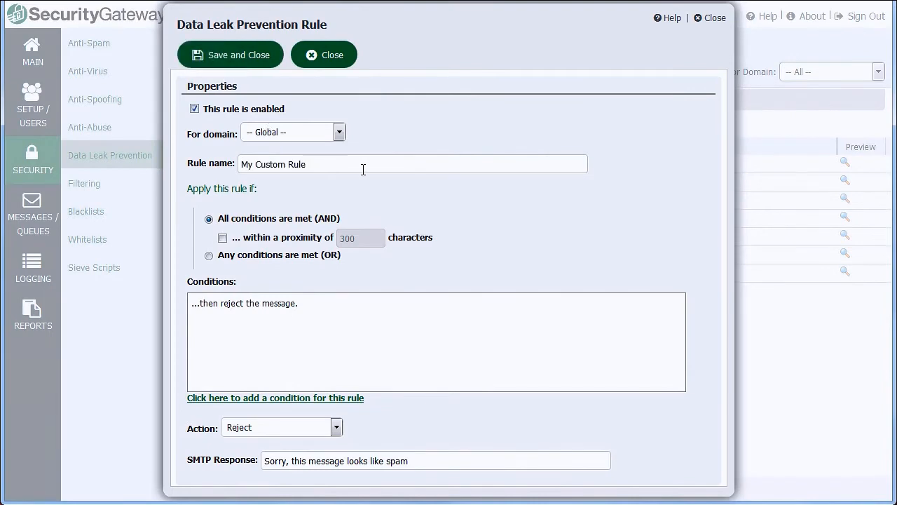
left_click(324, 55)
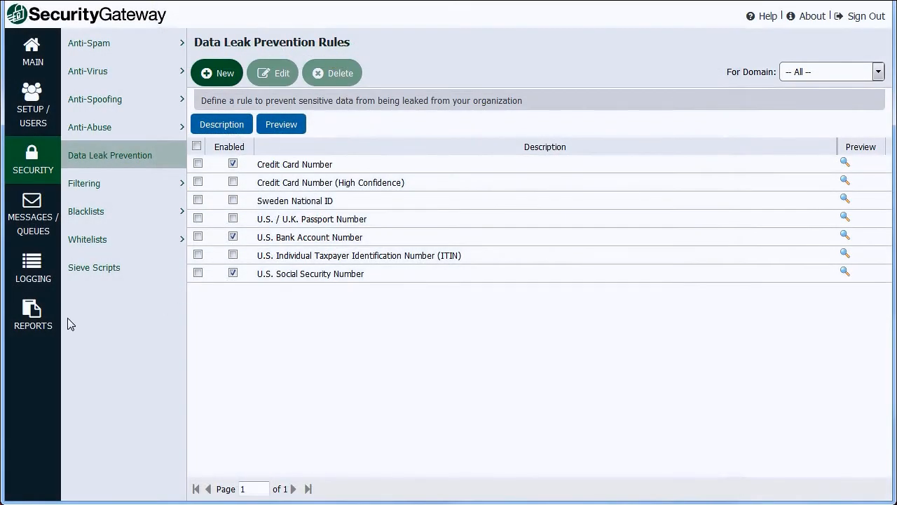
Browse the Summary reports: Inbound vs Outbound and Good vs Junk messages.
left_click(33, 314)
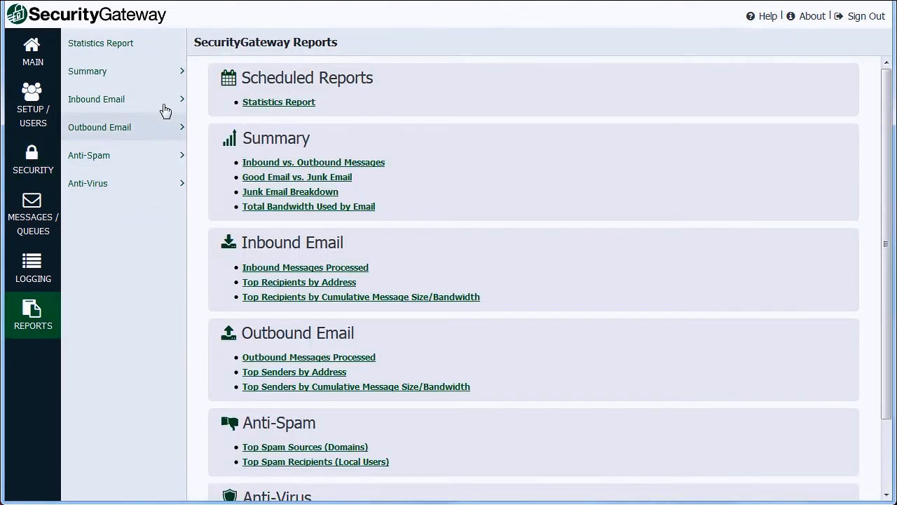
left_click(87, 70)
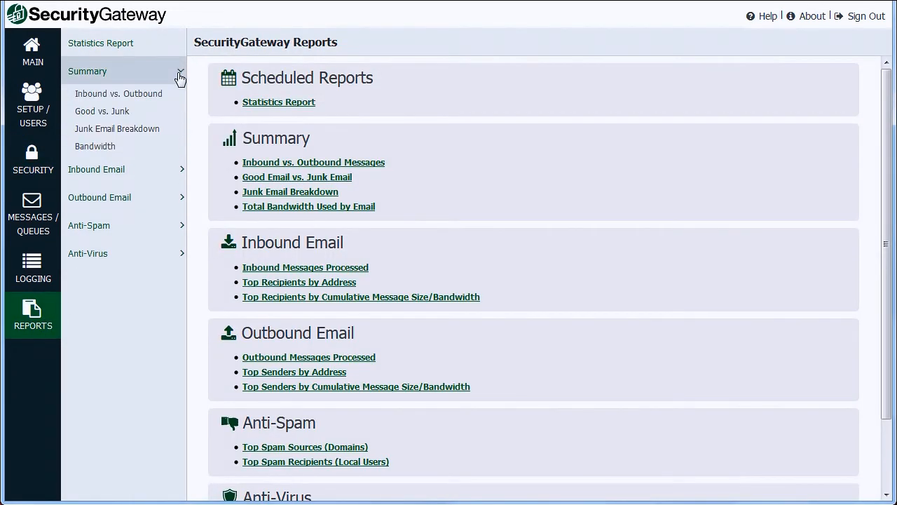
left_click(117, 92)
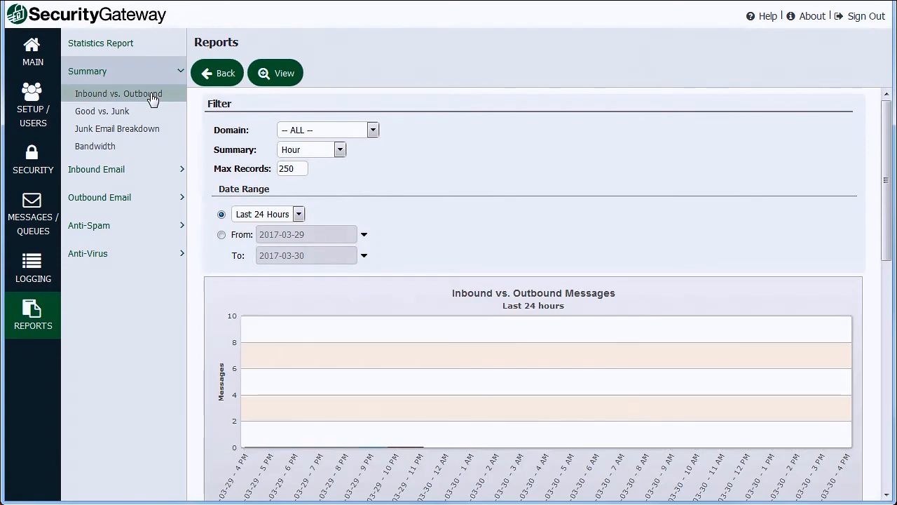
left_click(100, 111)
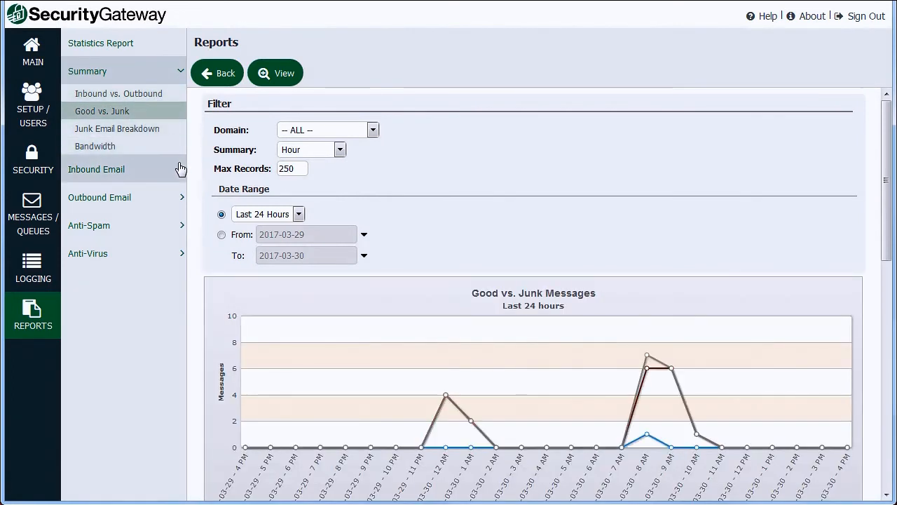
View the Inbound Email Messages Processed report for the Last 7 Days.
left_click(95, 169)
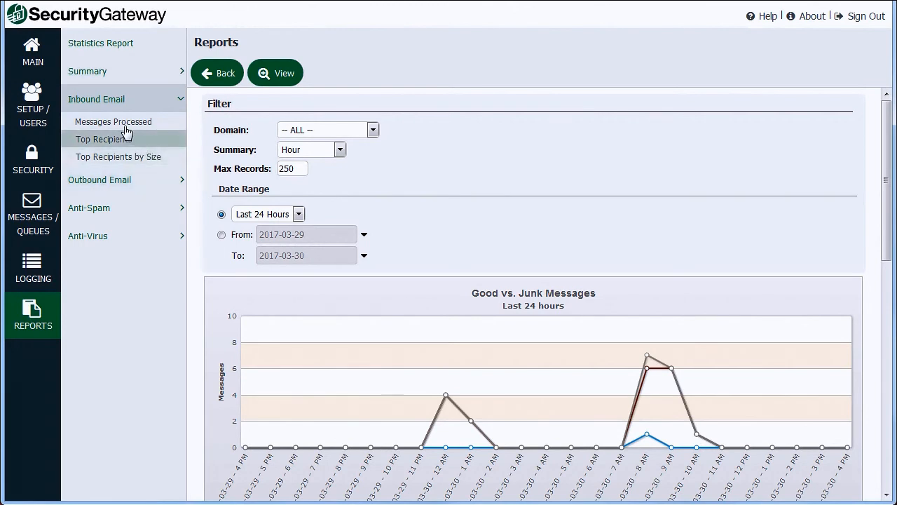
left_click(112, 120)
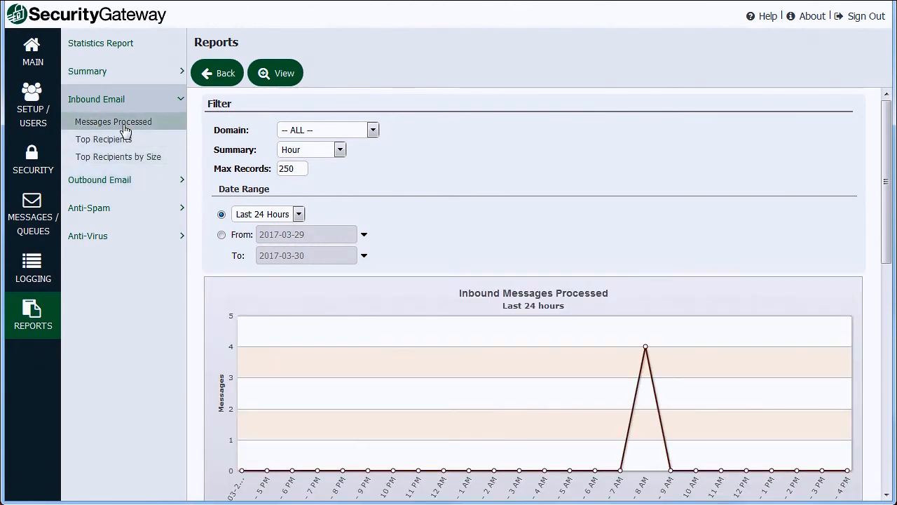
left_click(298, 213)
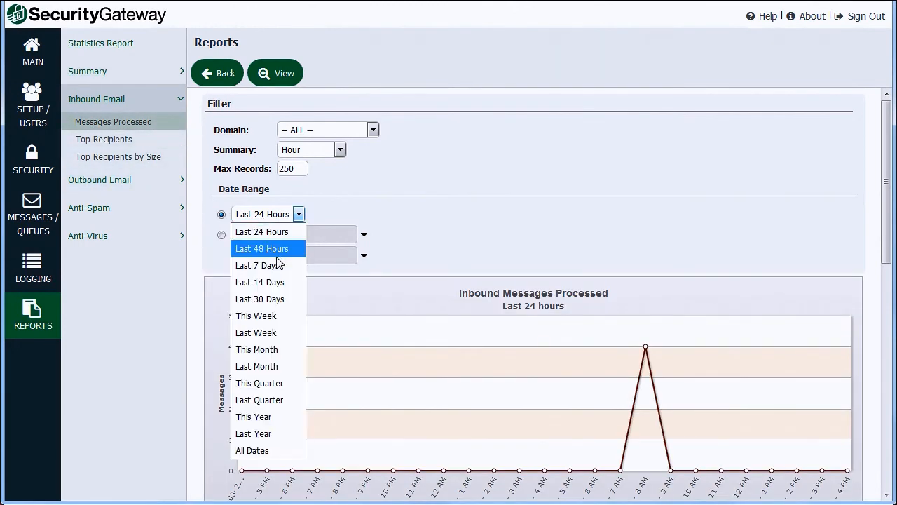
left_click(261, 265)
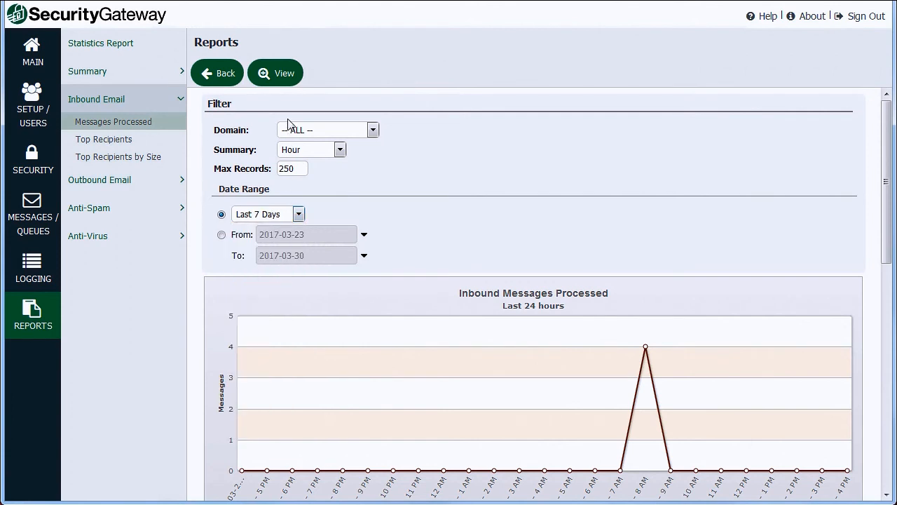
left_click(274, 73)
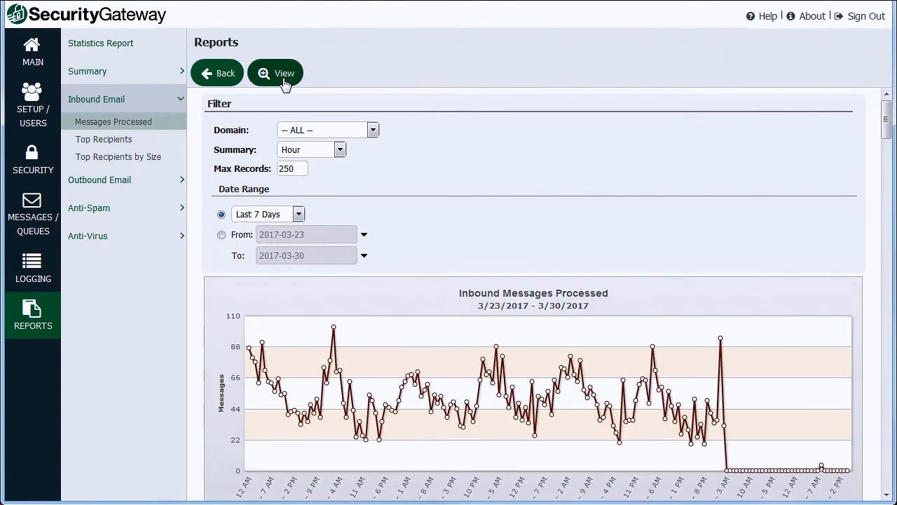
mouse_move(485, 363)
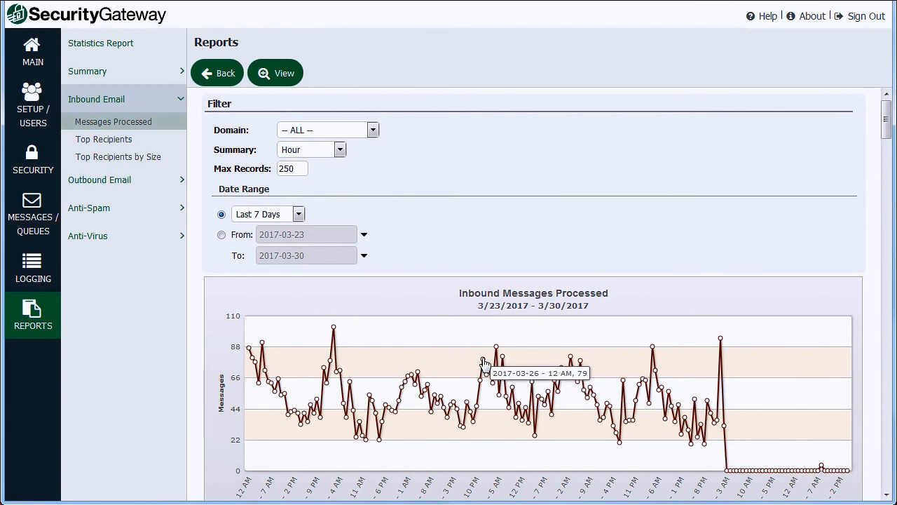
mouse_move(503, 361)
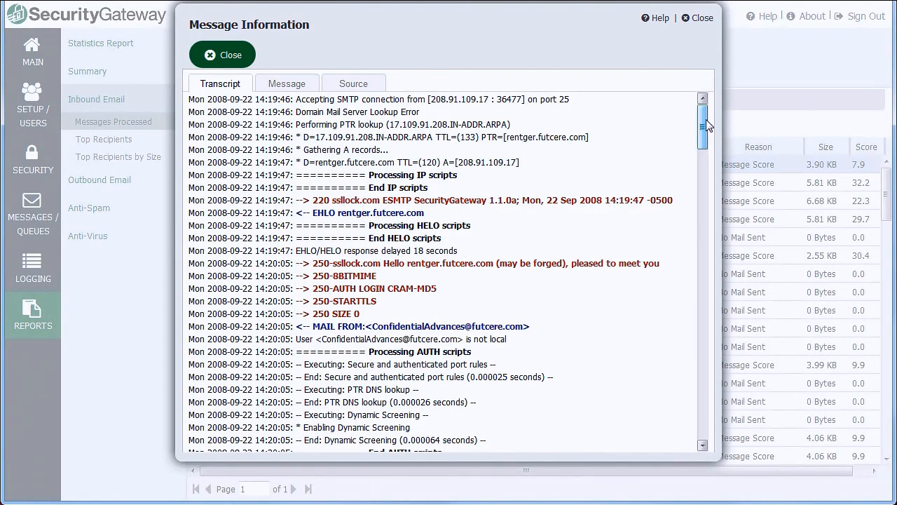
Scroll the transcript down to the SpamAssassin scoring, final score 7.90 and session end.
scroll("down", 3)
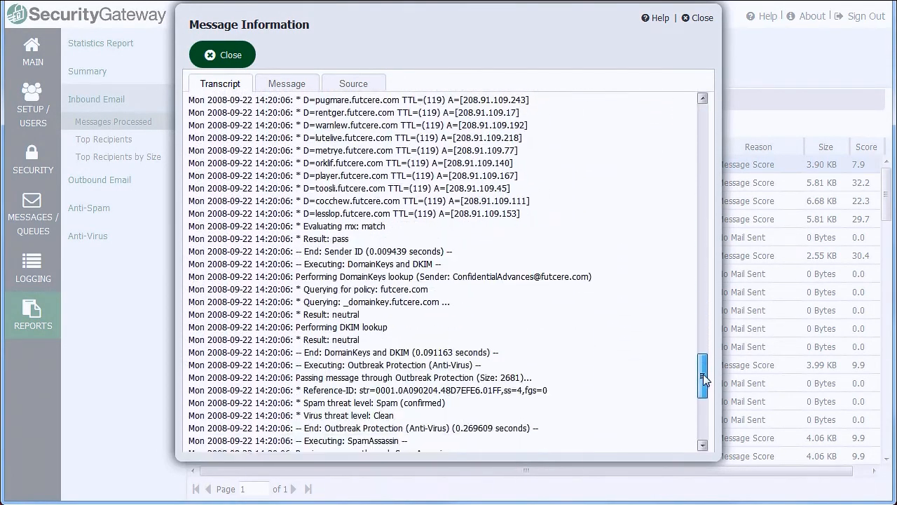
scroll("down", 3)
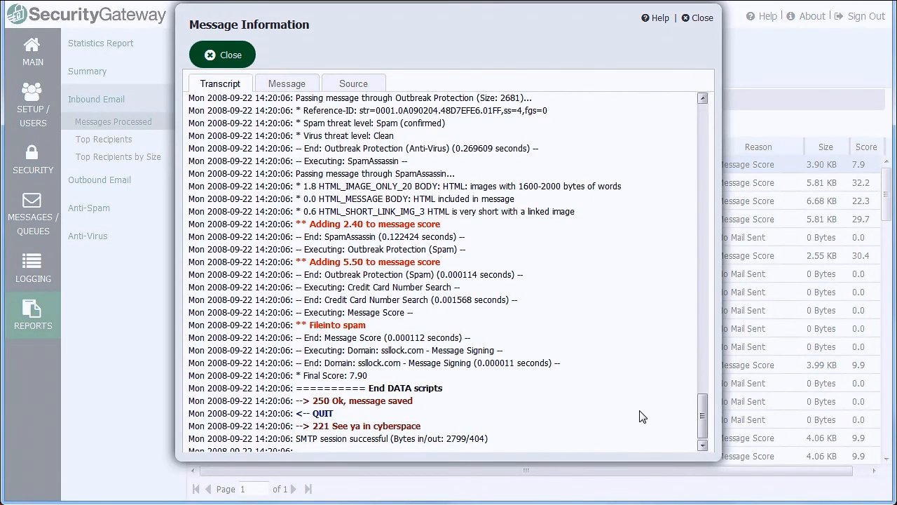
mouse_move(363, 327)
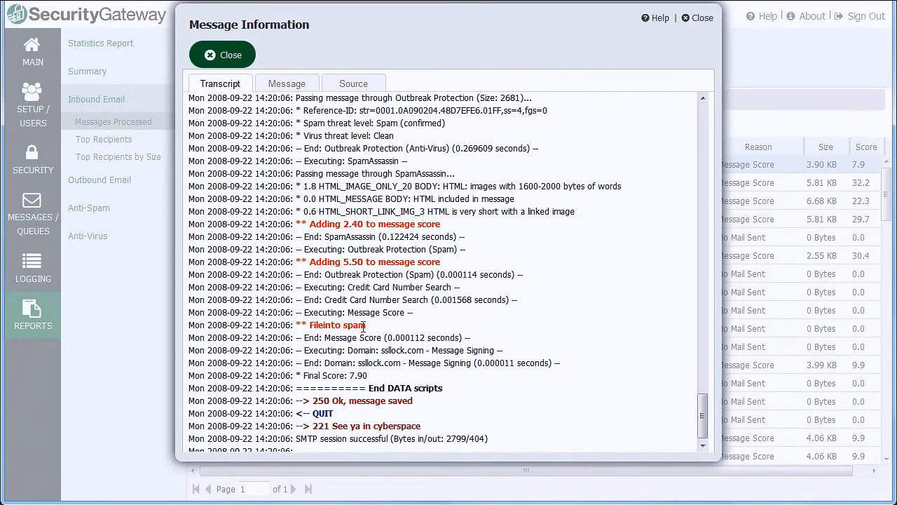
mouse_move(223, 55)
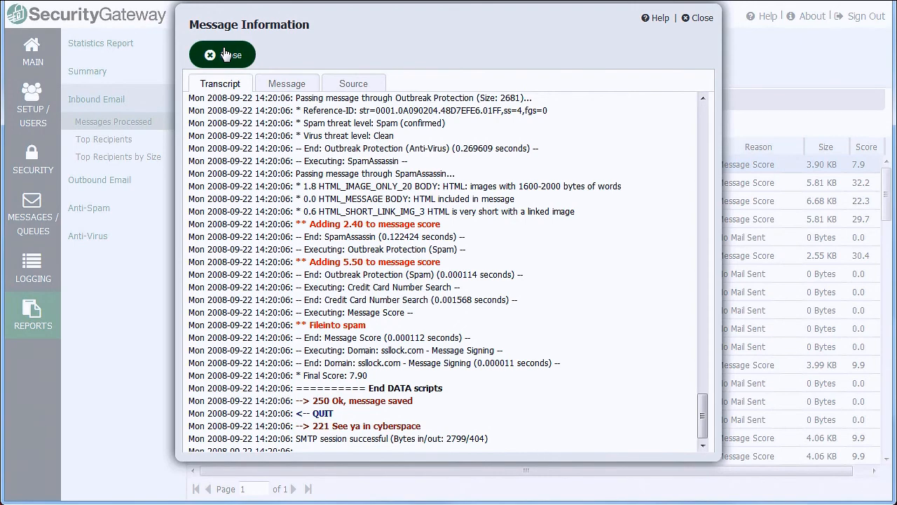
Close the transcript and search the message log filtered to Quarantined results.
left_click(221, 55)
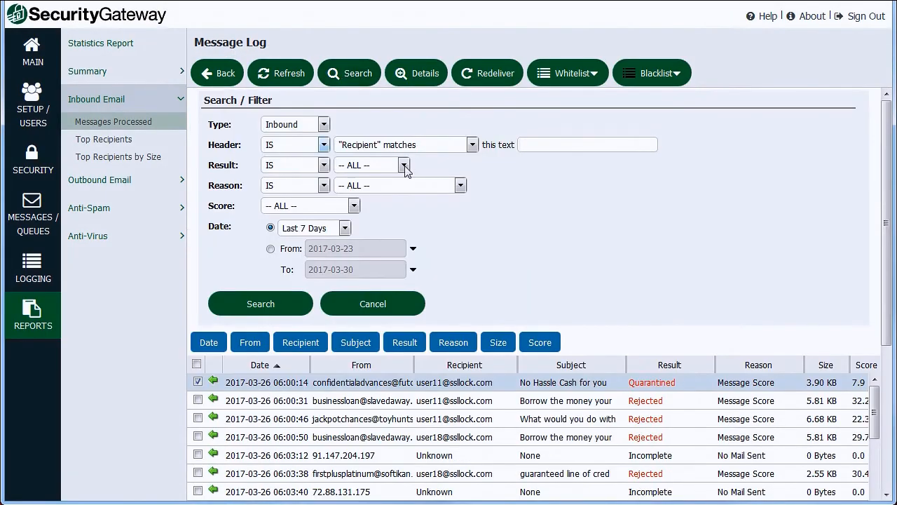
left_click(404, 165)
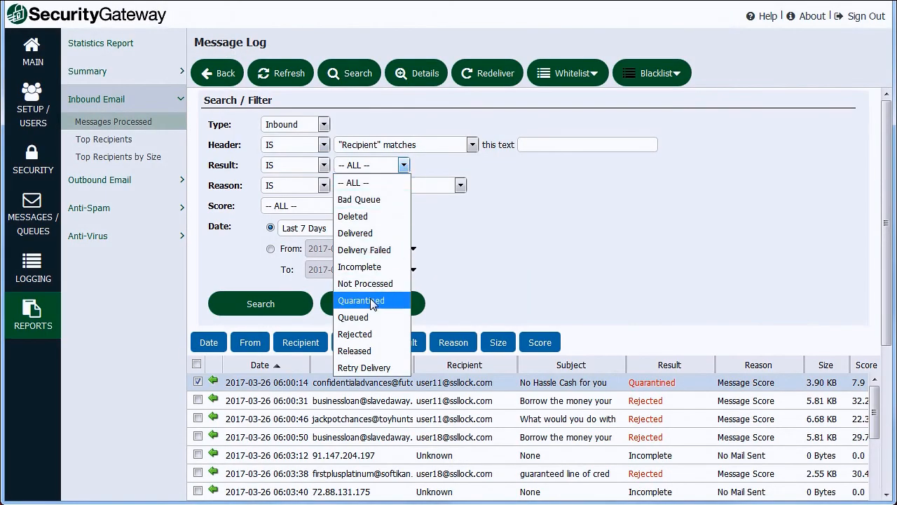
left_click(361, 300)
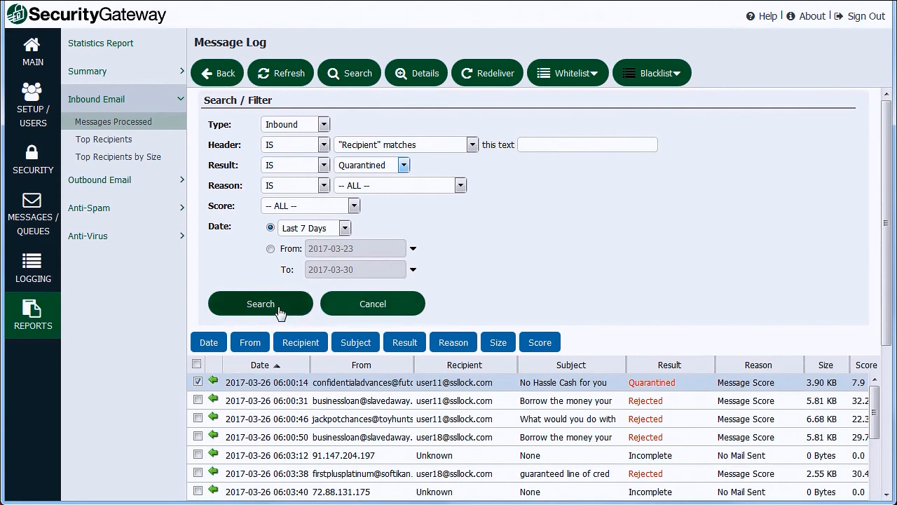
left_click(261, 303)
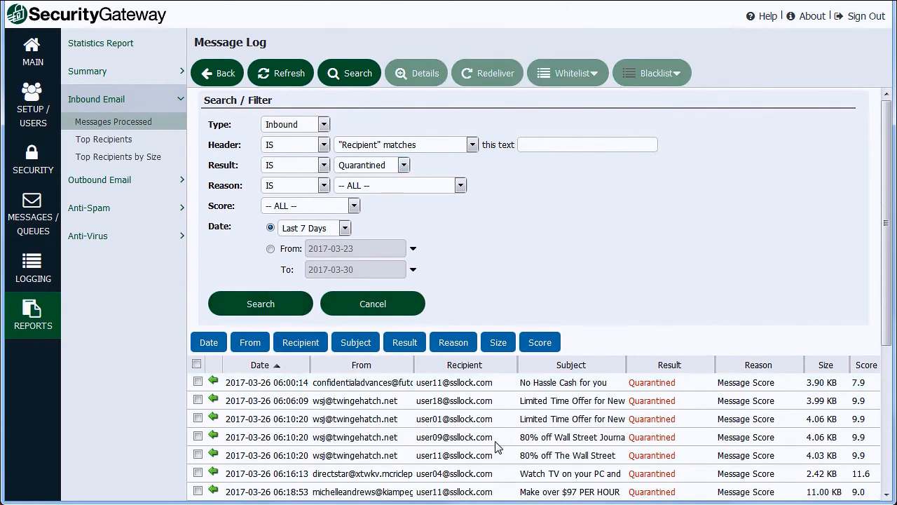